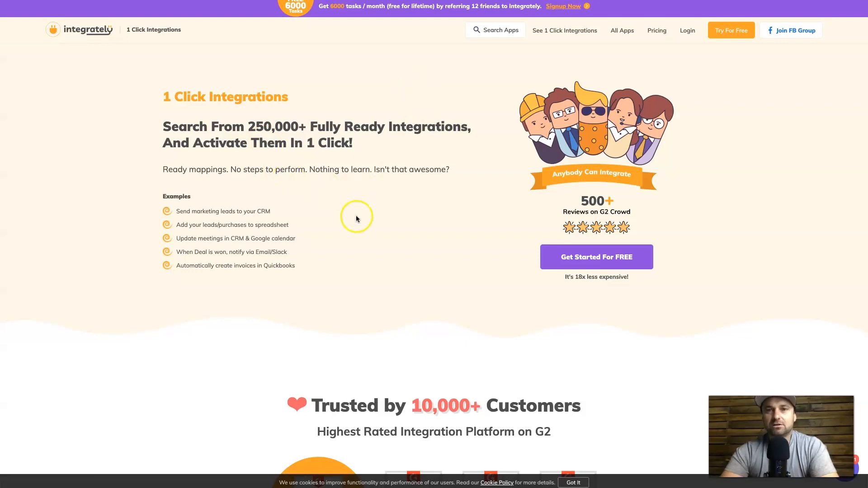
pyautogui.moveTo(578, 72)
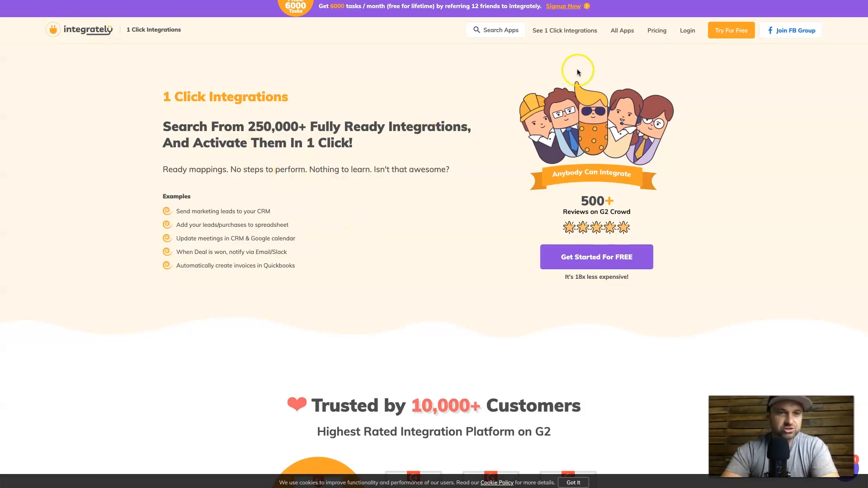
pyautogui.moveTo(622, 30)
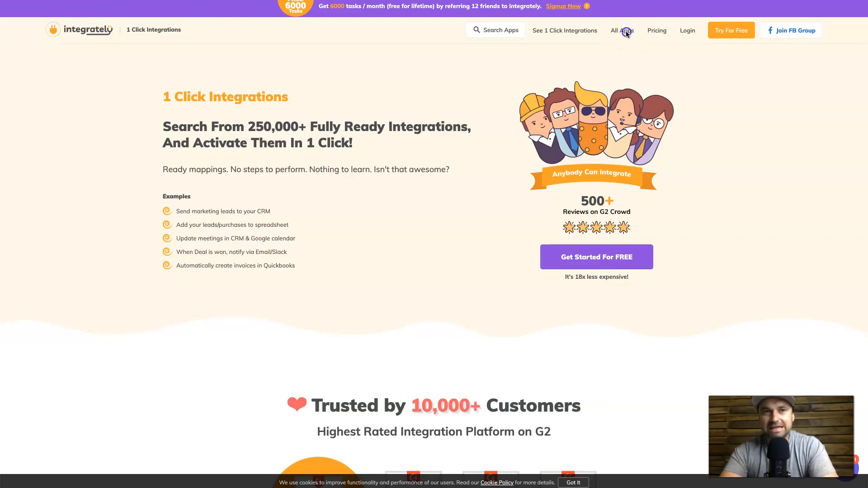
# - Browse the All Apps catalogue to its end and return to the top of the store page
pyautogui.click(622, 31)
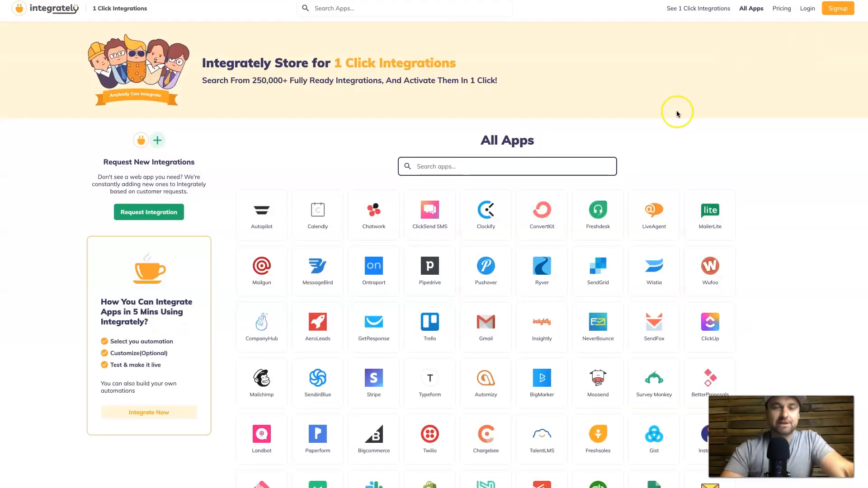
pyautogui.scroll(-3)
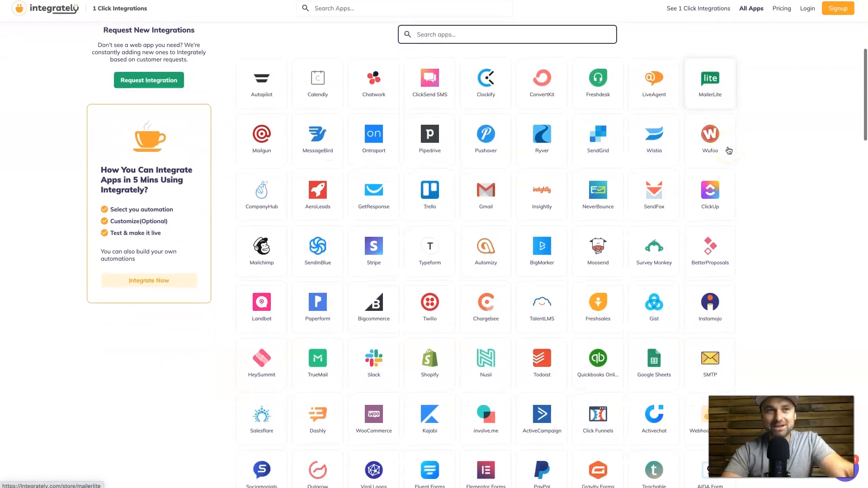
pyautogui.scroll(-3)
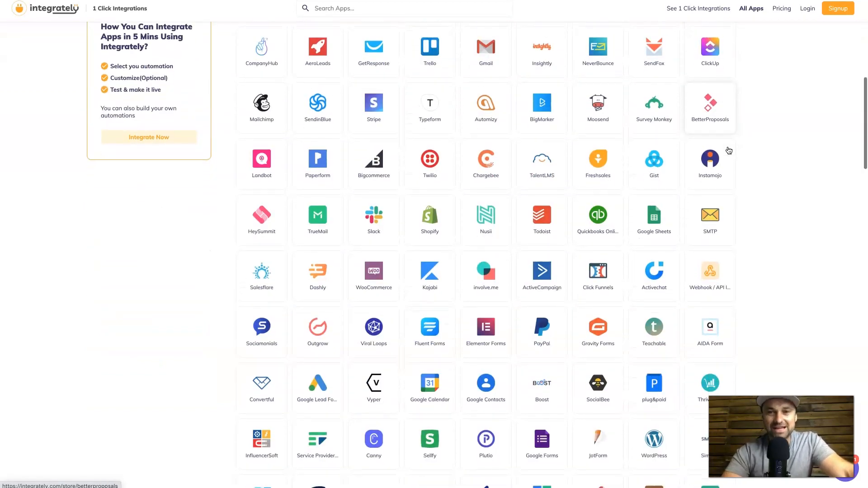
pyautogui.scroll(-3)
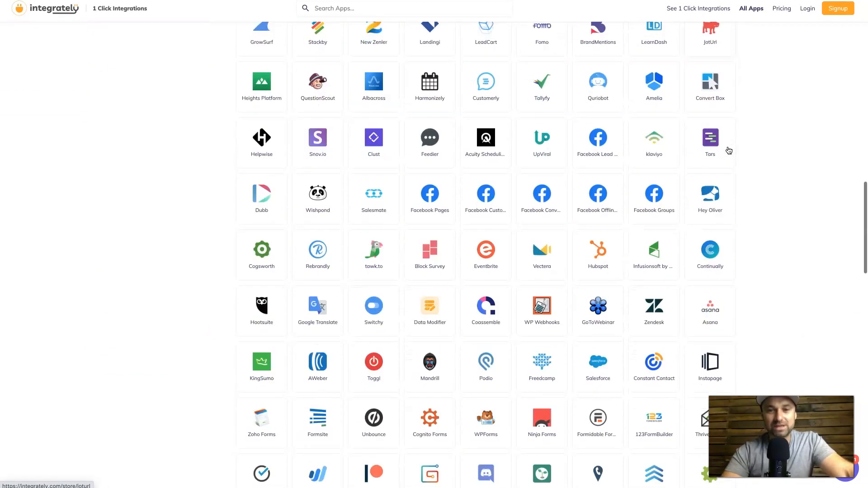
pyautogui.scroll(-3)
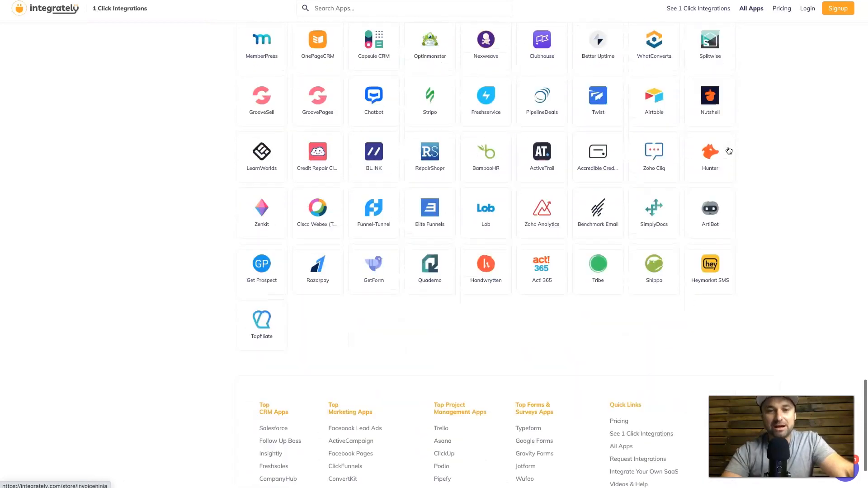
pyautogui.scroll(3)
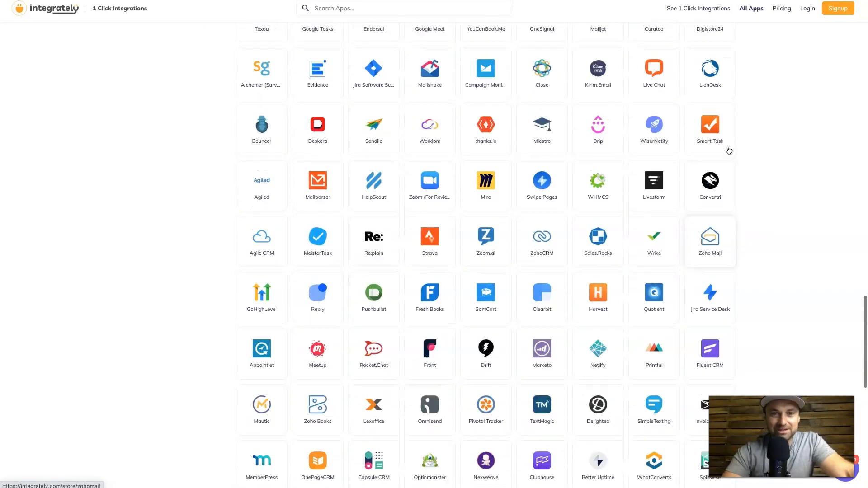
pyautogui.scroll(3)
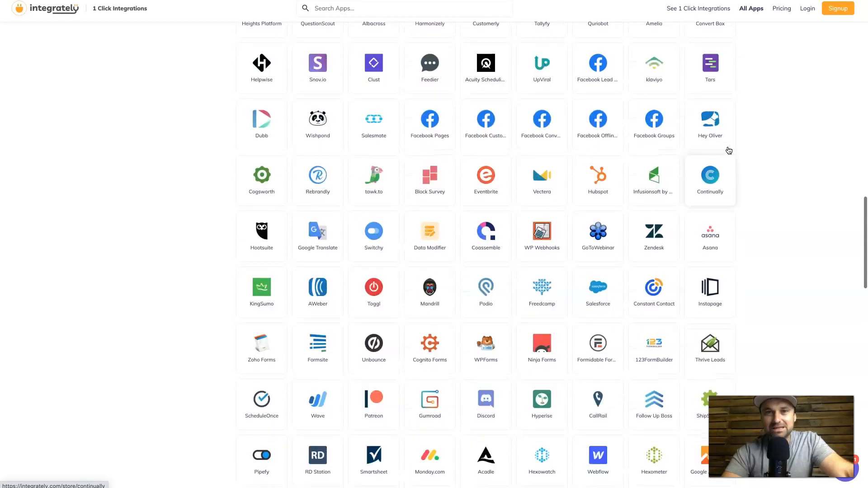
pyautogui.scroll(3)
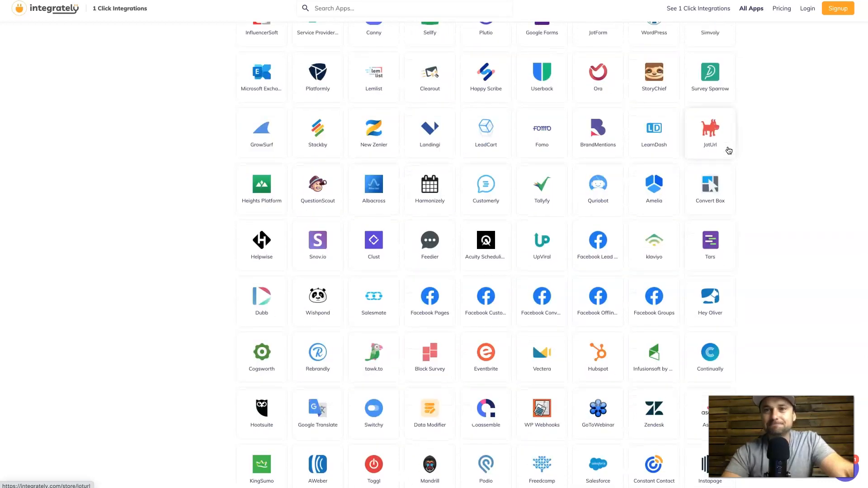
pyautogui.moveTo(788, 94)
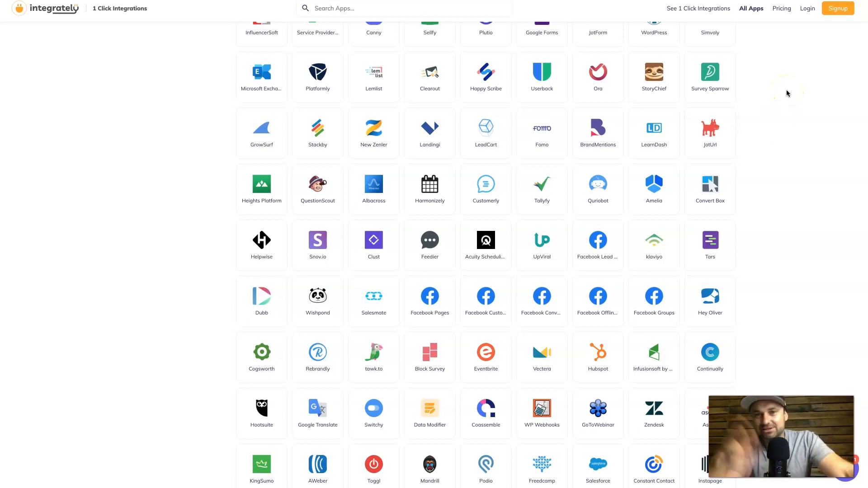
pyautogui.scroll(3)
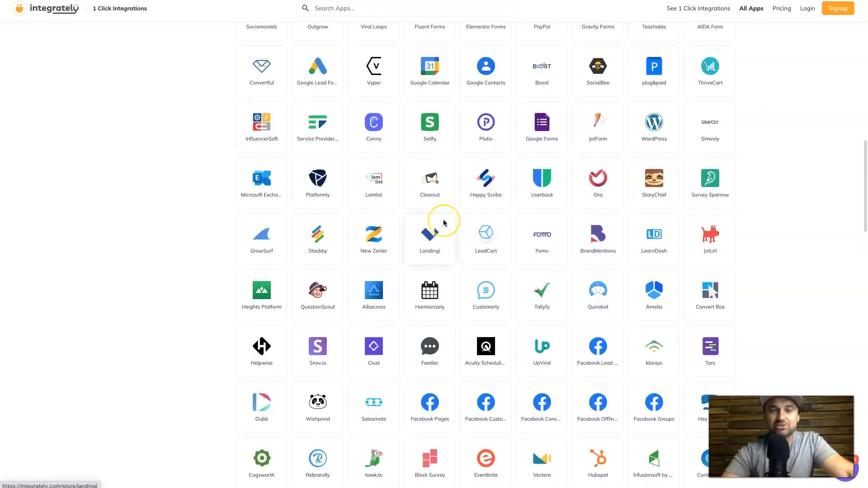
pyautogui.moveTo(504, 105)
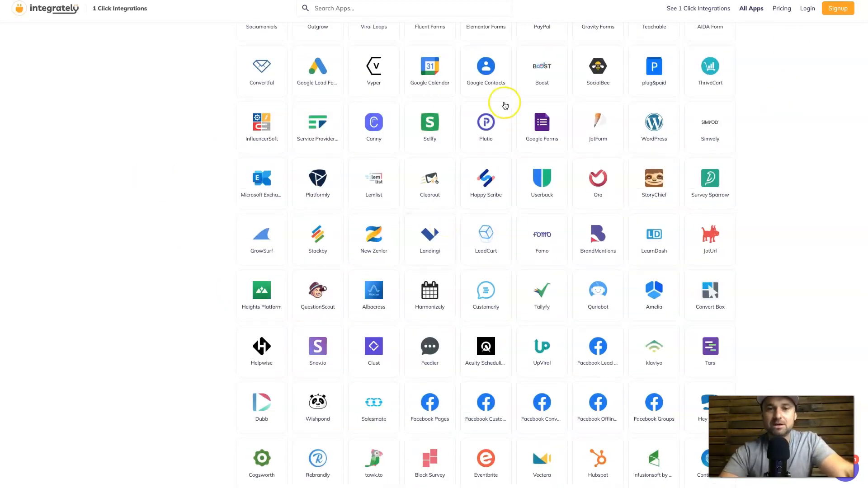
pyautogui.scroll(3)
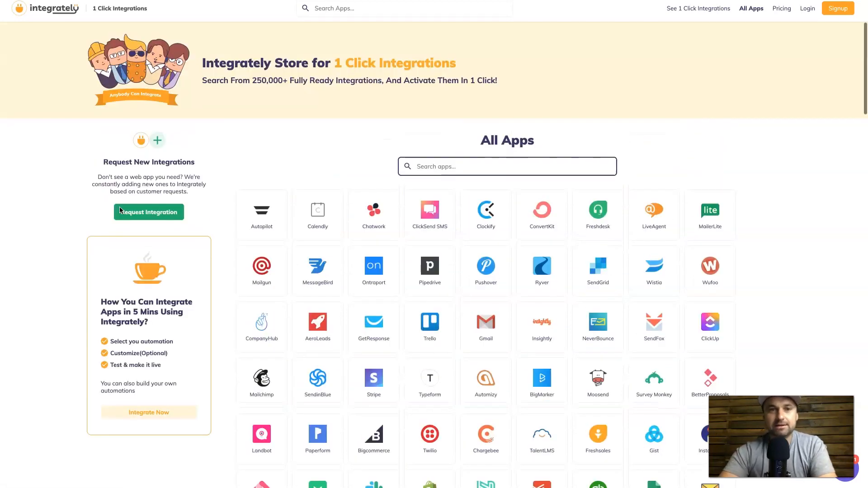
pyautogui.moveTo(781, 8)
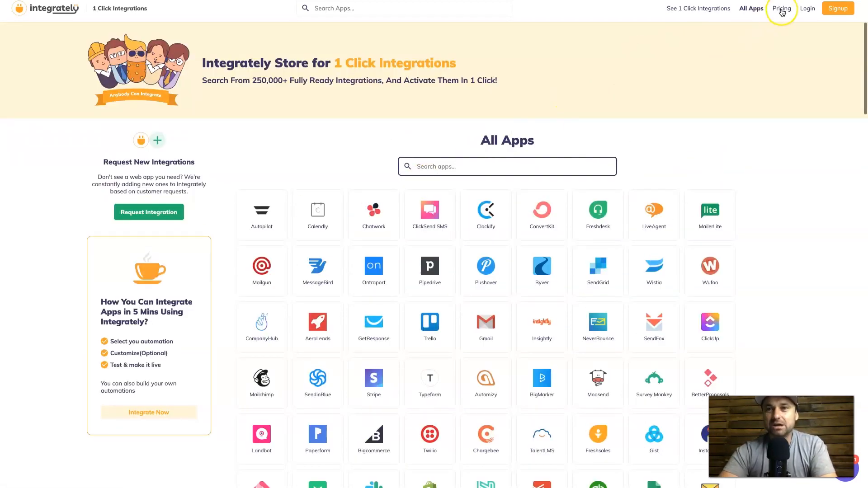
# - Review the Free, Starter, Professional, Growth and Business plans, comparing them with Zapier's pricing
pyautogui.click(781, 8)
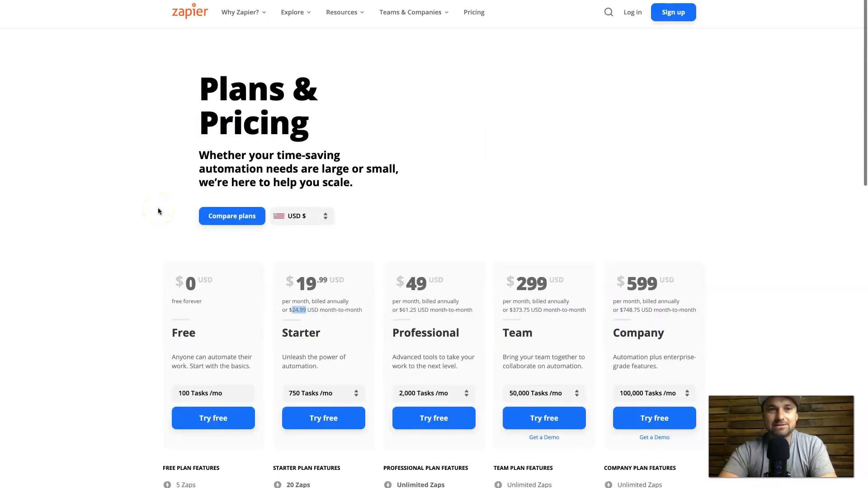
pyautogui.scroll(-3)
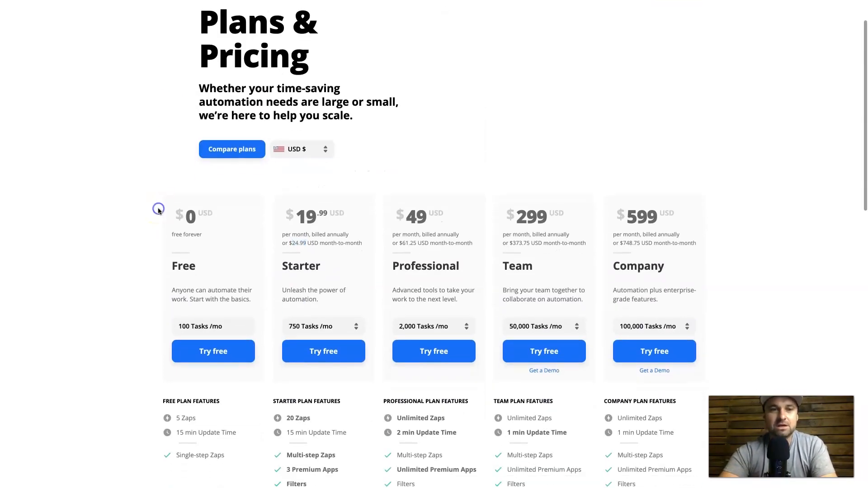
pyautogui.moveTo(192, 429)
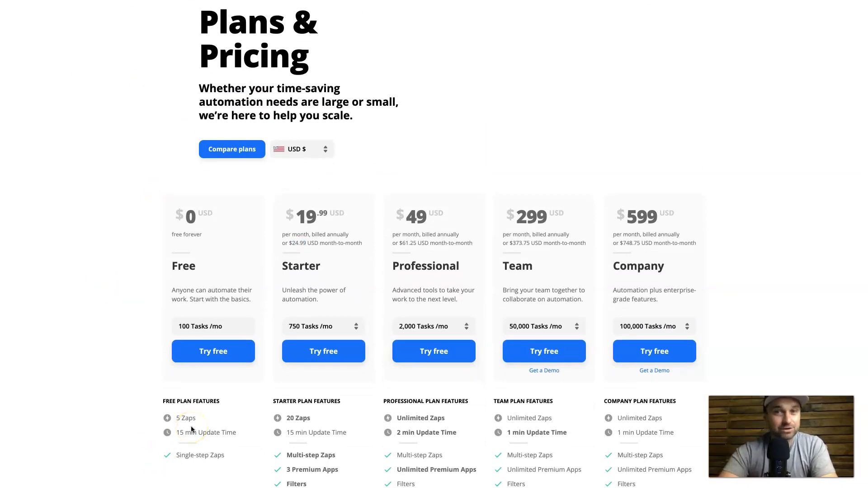
pyautogui.moveTo(209, 245)
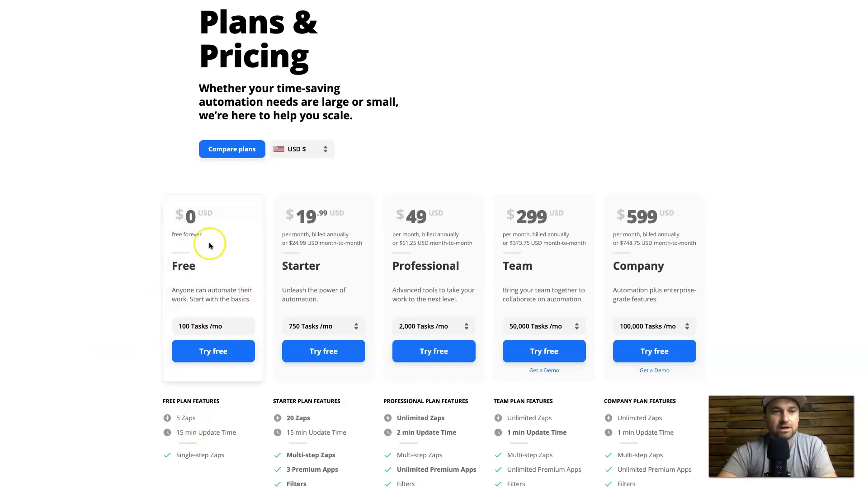
pyautogui.moveTo(200, 334)
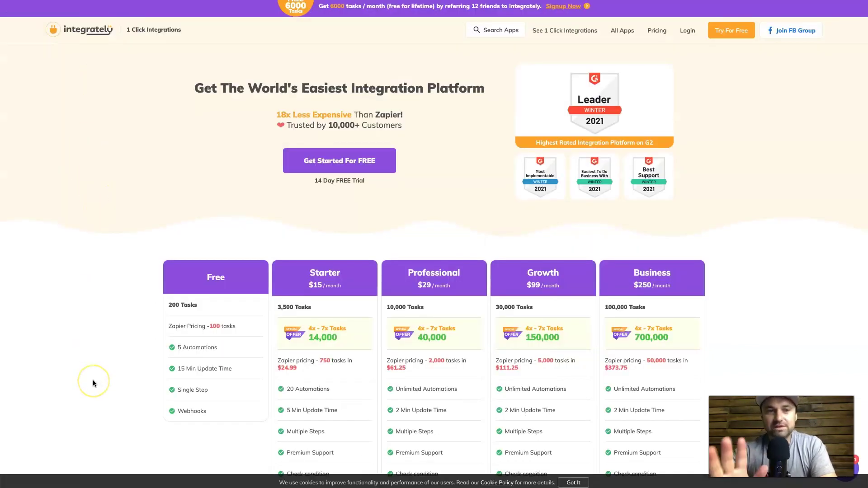
pyautogui.moveTo(194, 304)
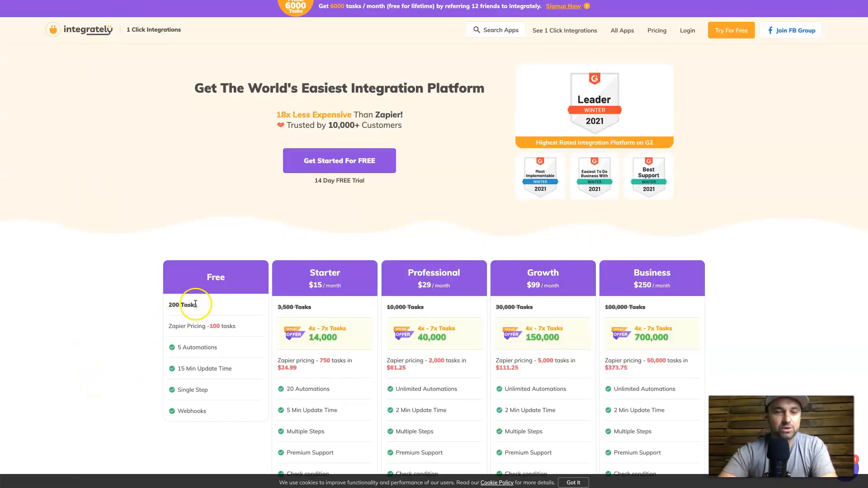
pyautogui.moveTo(198, 273)
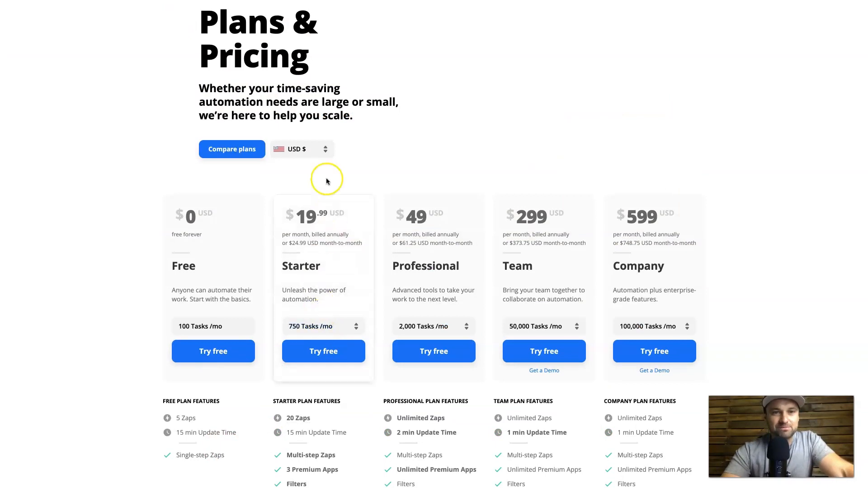
pyautogui.moveTo(320, 258)
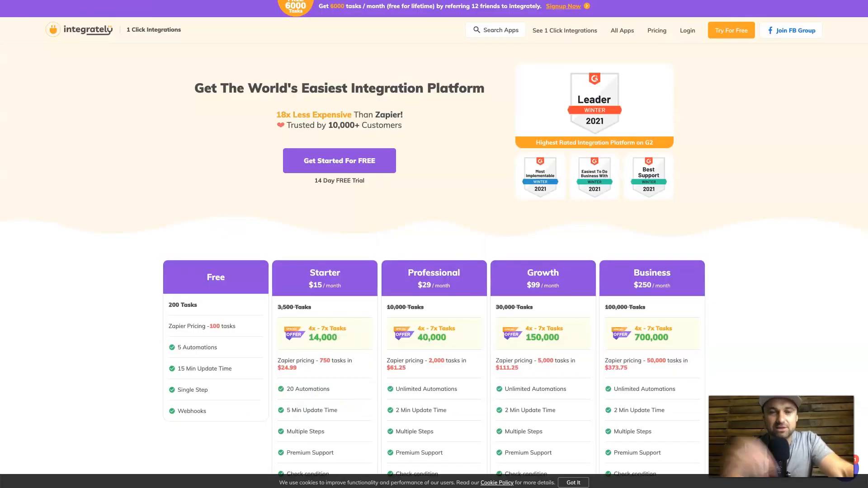
pyautogui.moveTo(324, 405)
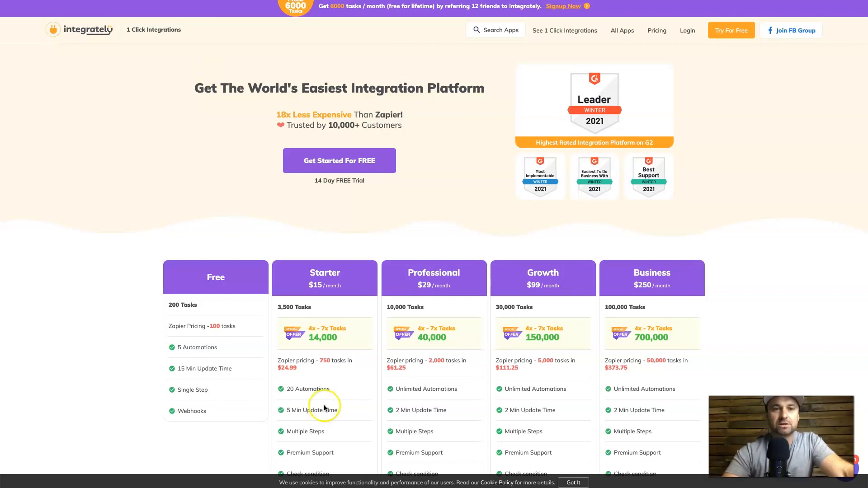
pyautogui.scroll(-3)
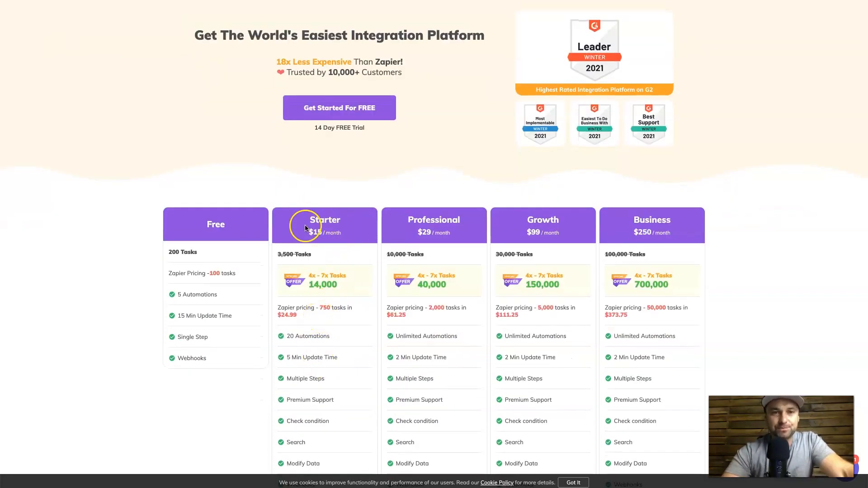
pyautogui.moveTo(329, 286)
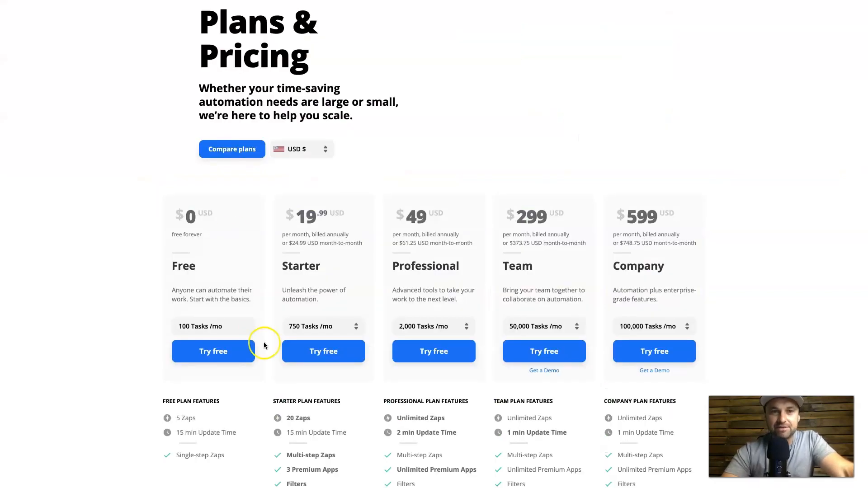
pyautogui.moveTo(333, 233)
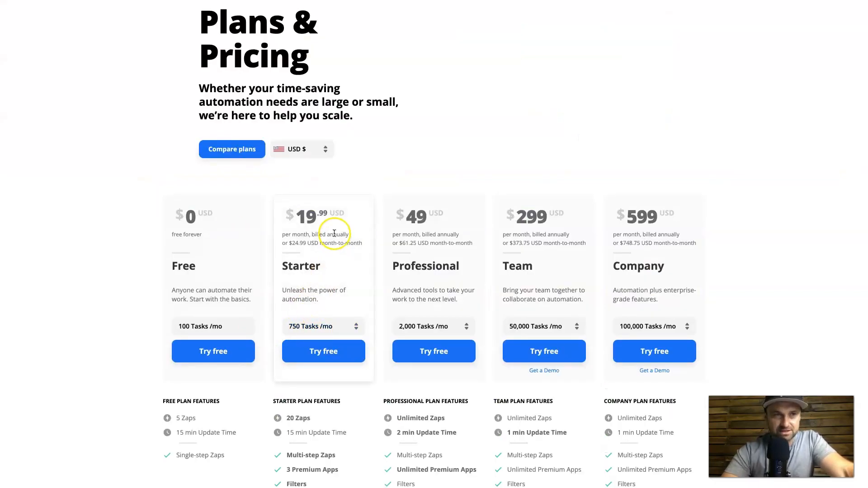
pyautogui.scroll(3)
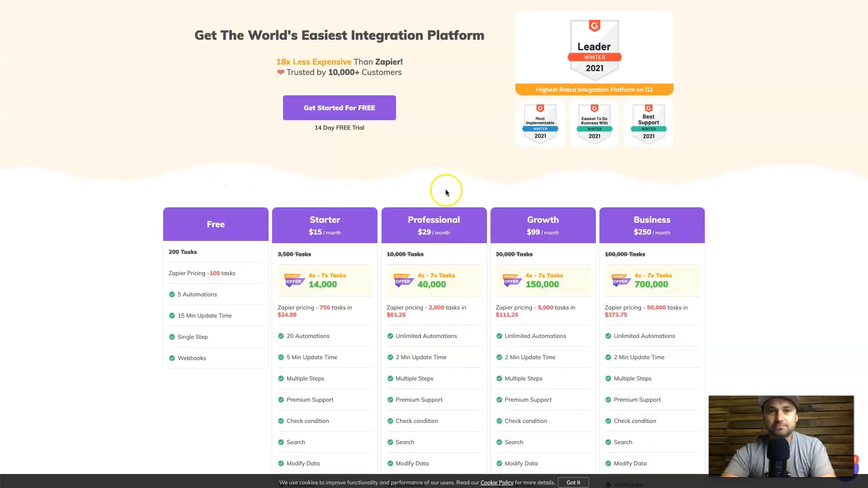
pyautogui.scroll(3)
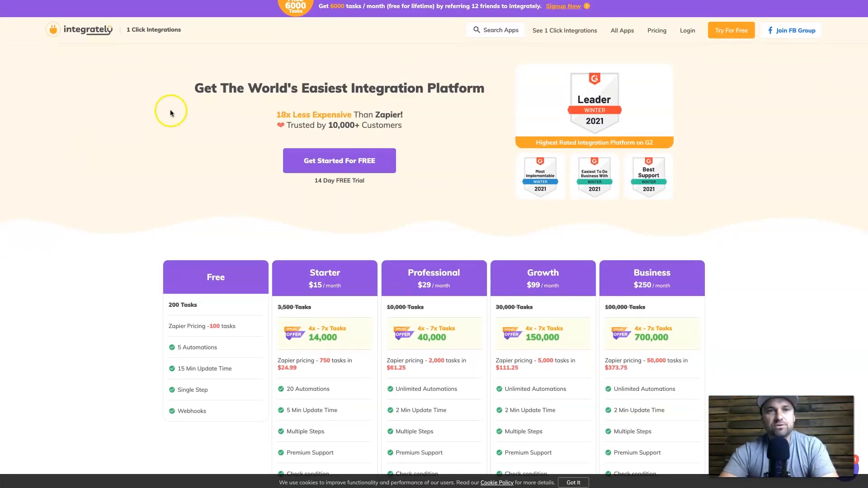
pyautogui.click(339, 161)
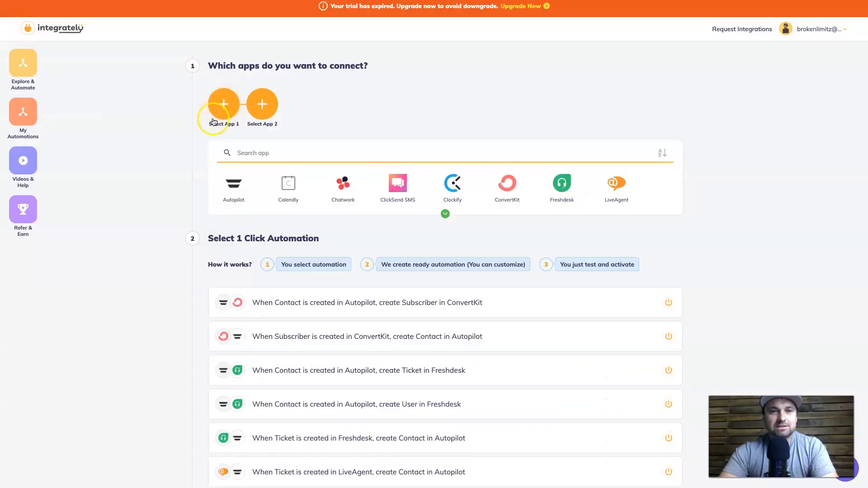
pyautogui.moveTo(103, 102)
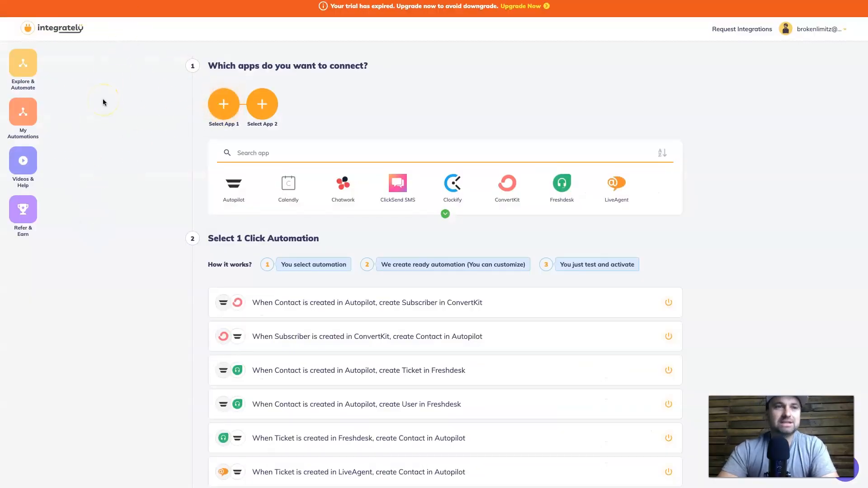
pyautogui.moveTo(297, 21)
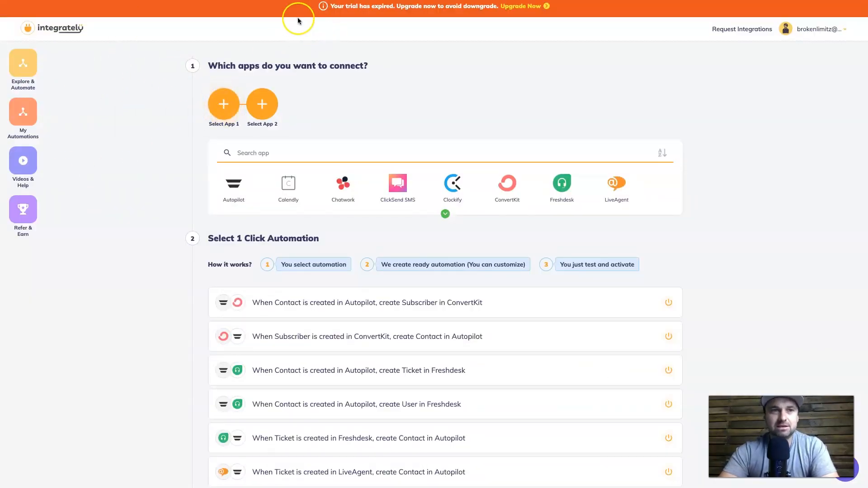
pyautogui.moveTo(492, 14)
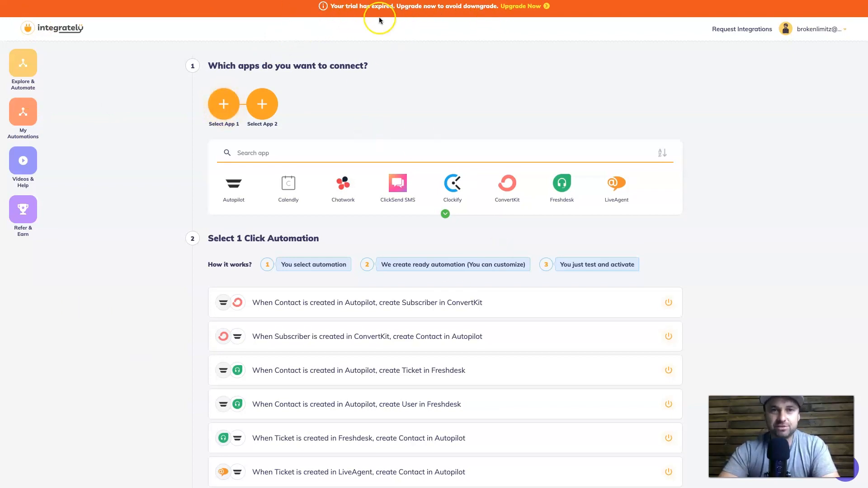
pyautogui.moveTo(179, 236)
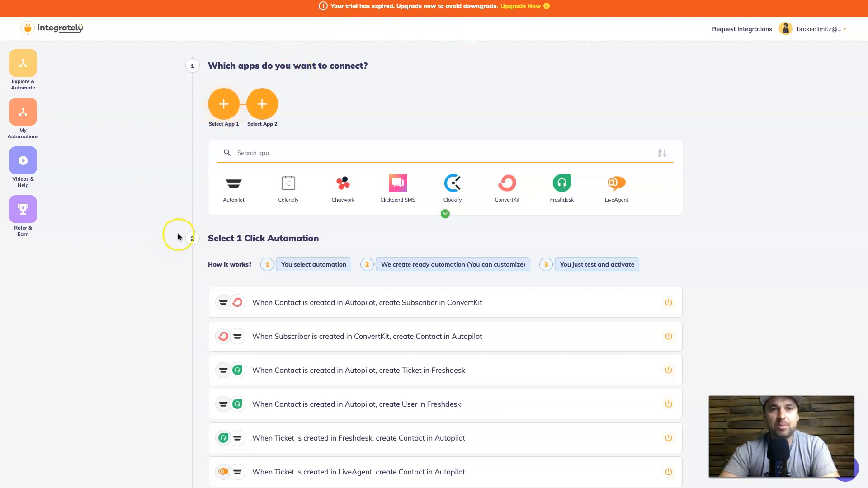
pyautogui.moveTo(237, 100)
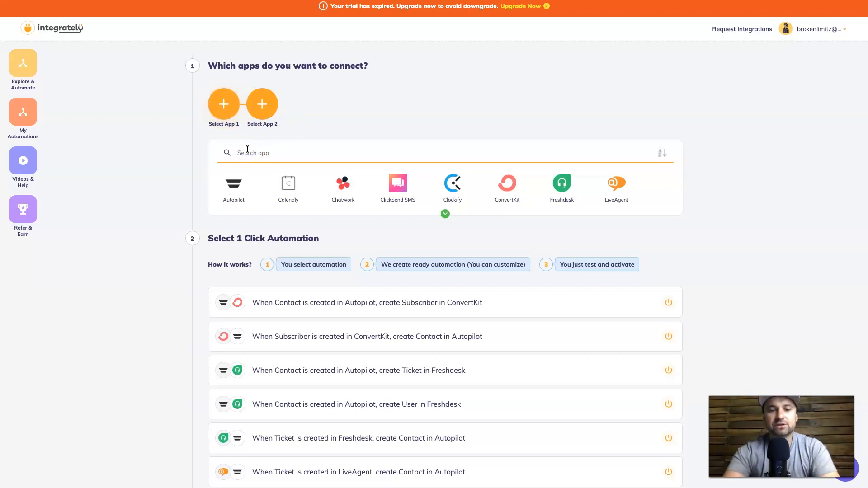
# - Choose Facebook Lead Ads and Gmail as the two apps and review their suggested 1 Click Automations
pyautogui.write('facebook')
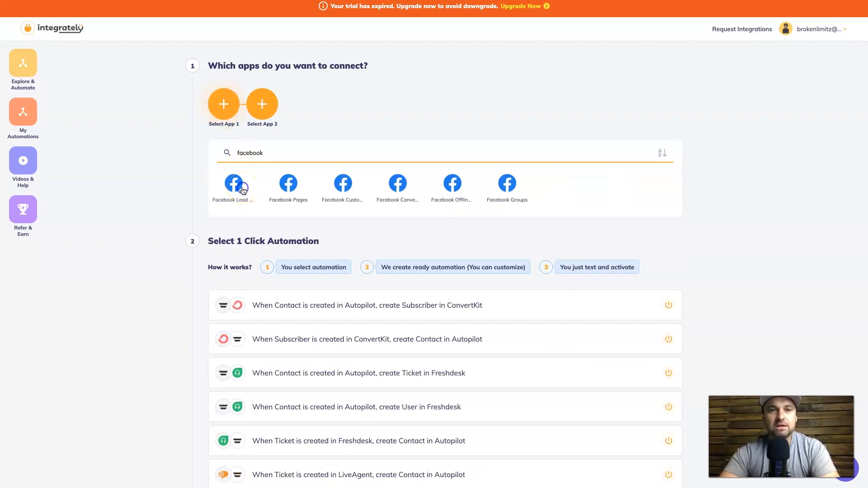
pyautogui.click(233, 182)
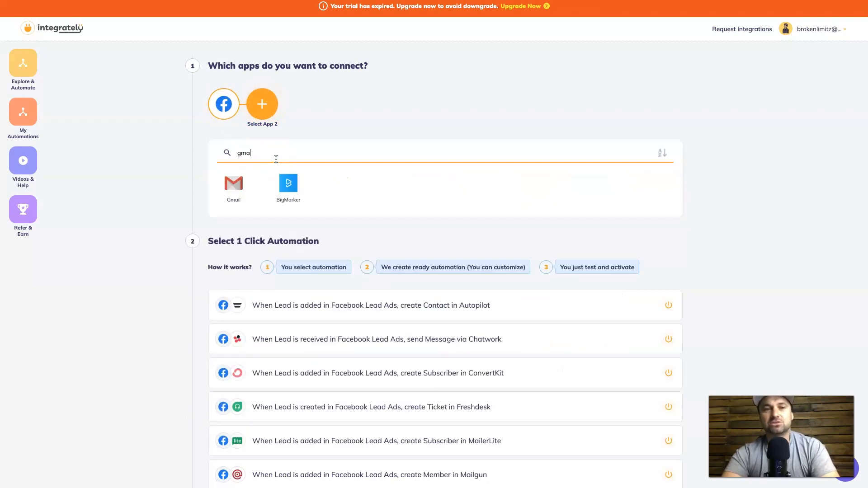
pyautogui.write('il')
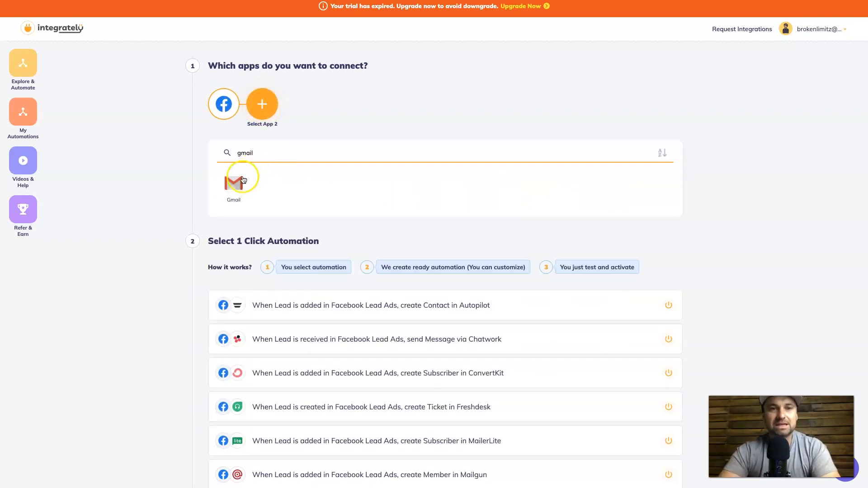
pyautogui.click(234, 182)
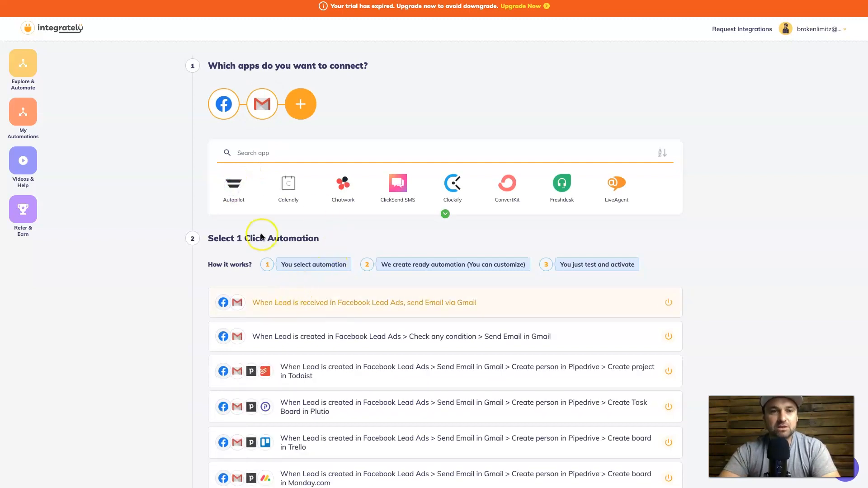
pyautogui.scroll(-3)
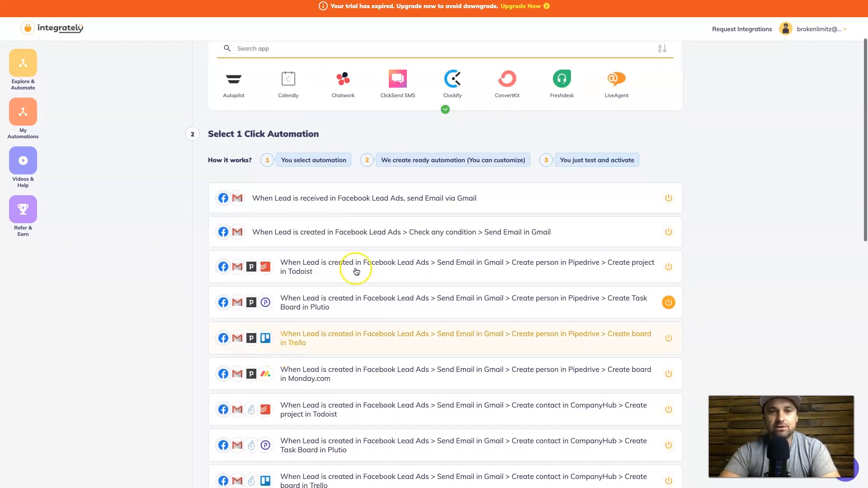
pyautogui.scroll(-3)
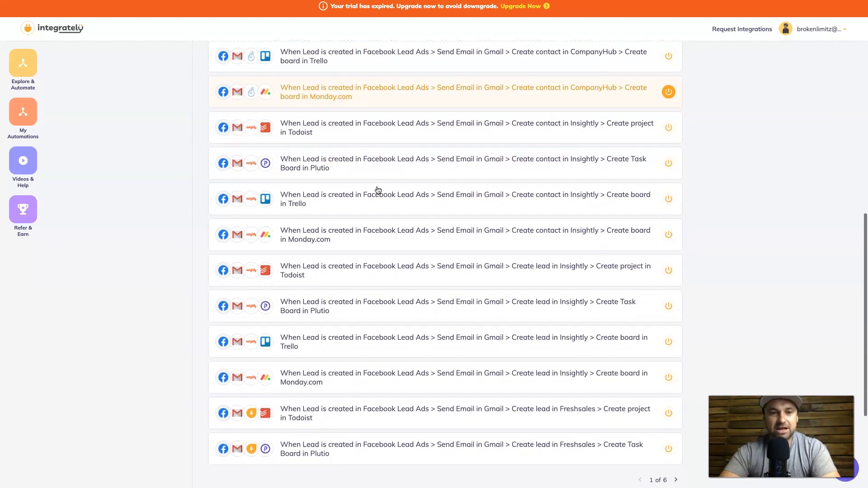
pyautogui.scroll(3)
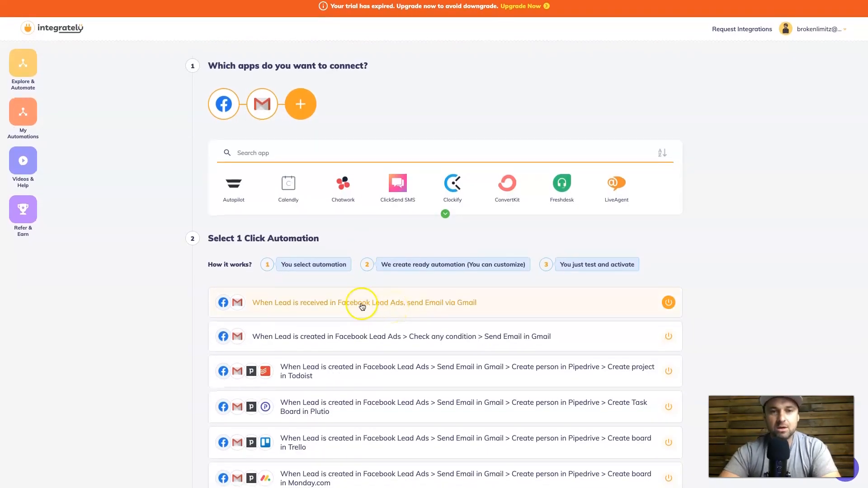
pyautogui.moveTo(405, 307)
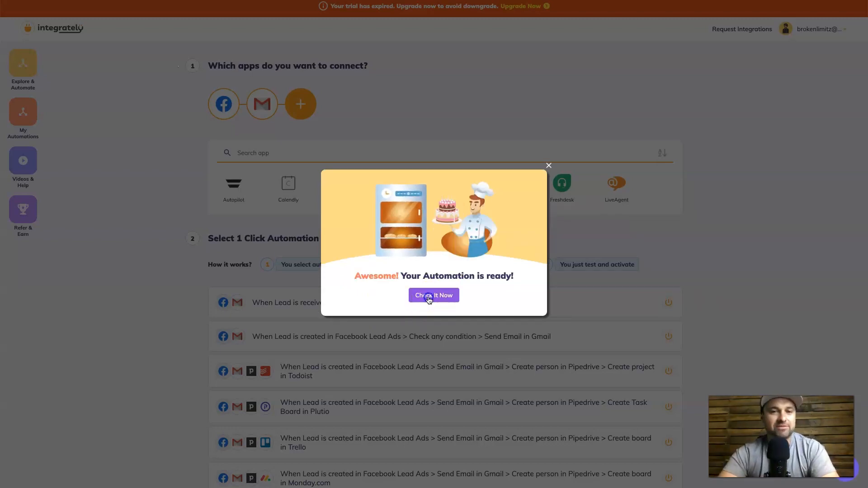
# - Start setup of the 'When Lead is received in Facebook Lead Ads, send Email via Gmail' automation
pyautogui.click(434, 295)
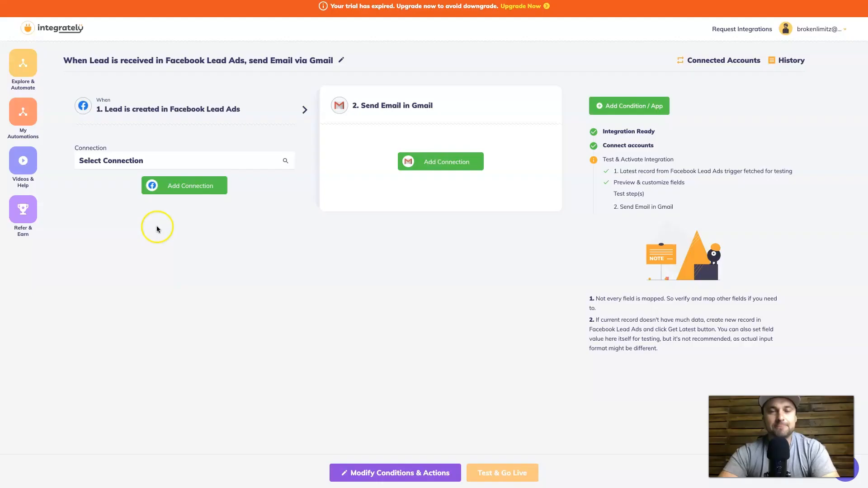
pyautogui.moveTo(248, 188)
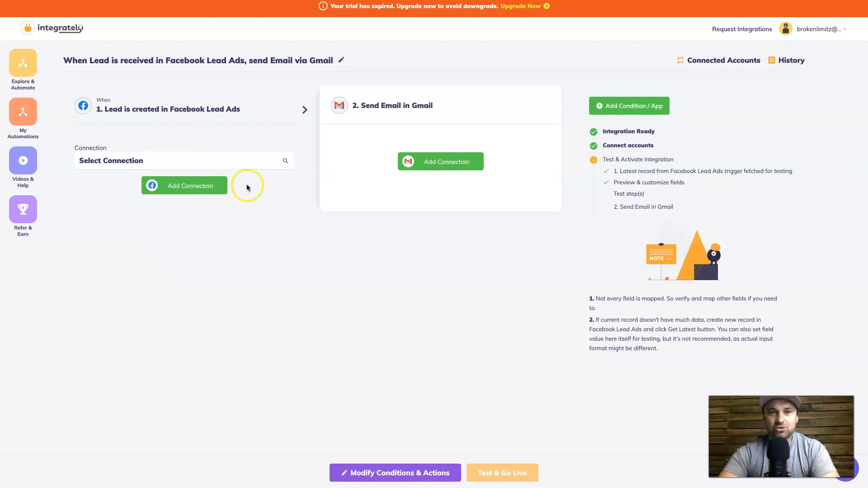
pyautogui.moveTo(252, 279)
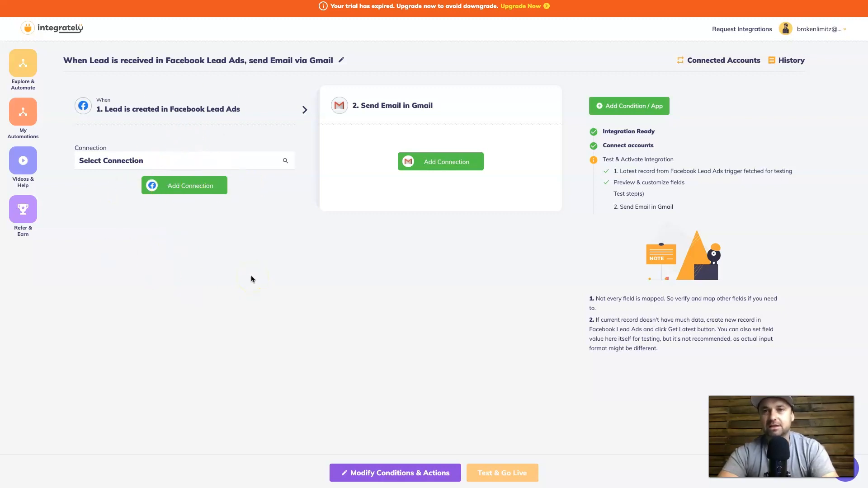
pyautogui.moveTo(209, 214)
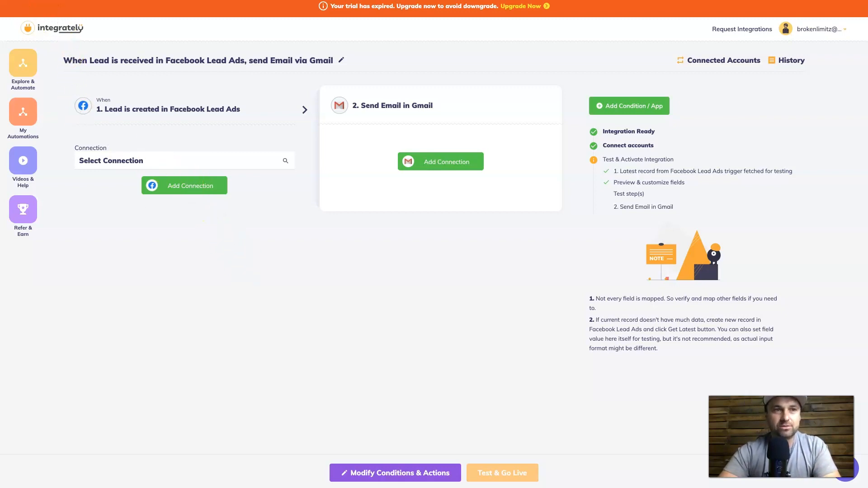
pyautogui.moveTo(154, 161)
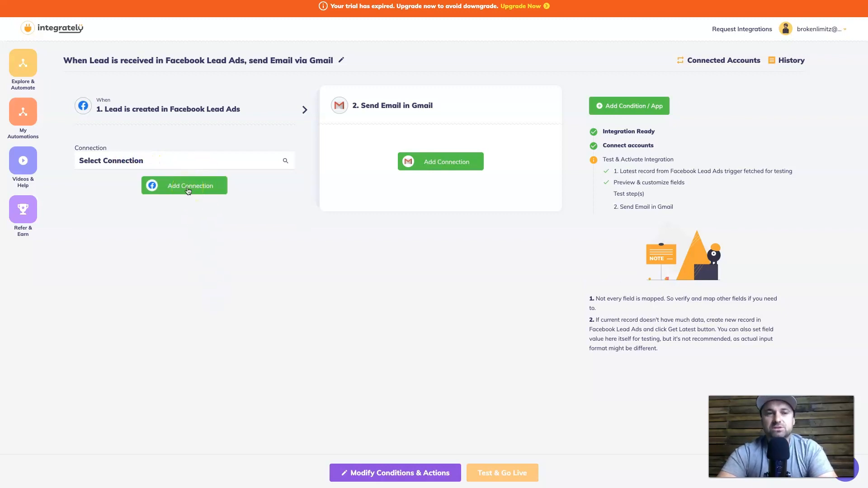
# - Connect a Facebook Lead Ads account, re-entering the Facebook password to authorize Integrately
pyautogui.click(183, 186)
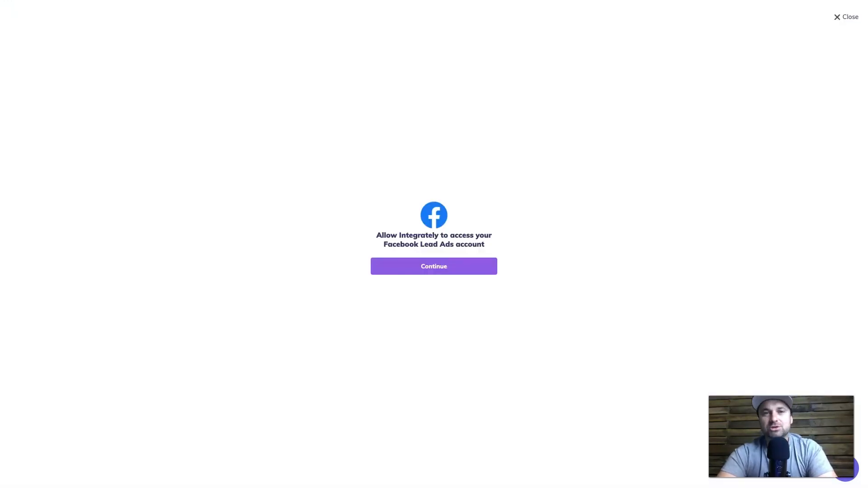
pyautogui.click(433, 266)
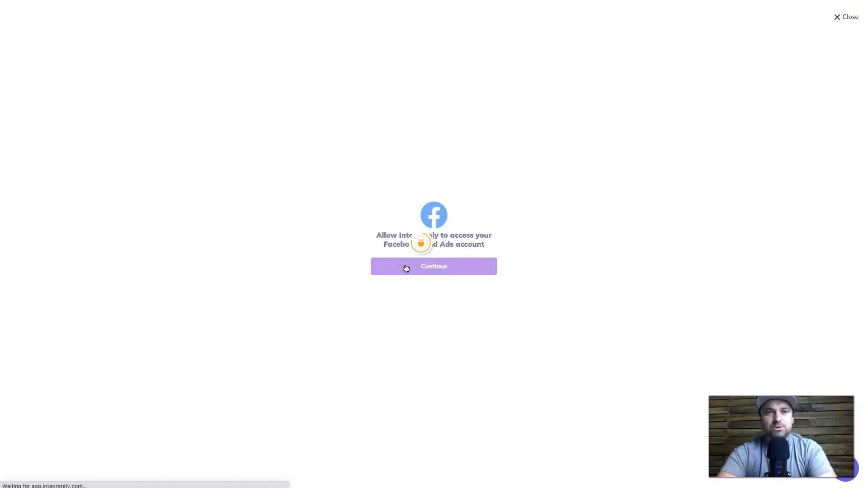
pyautogui.click(434, 266)
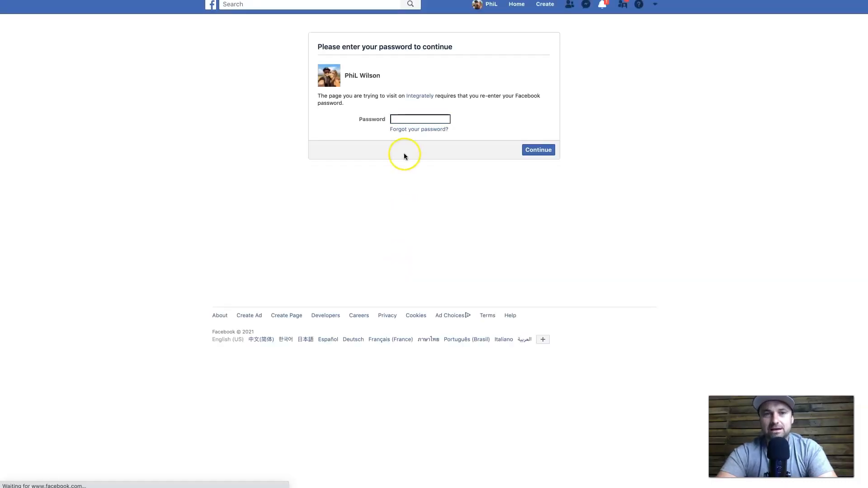
pyautogui.write('password')
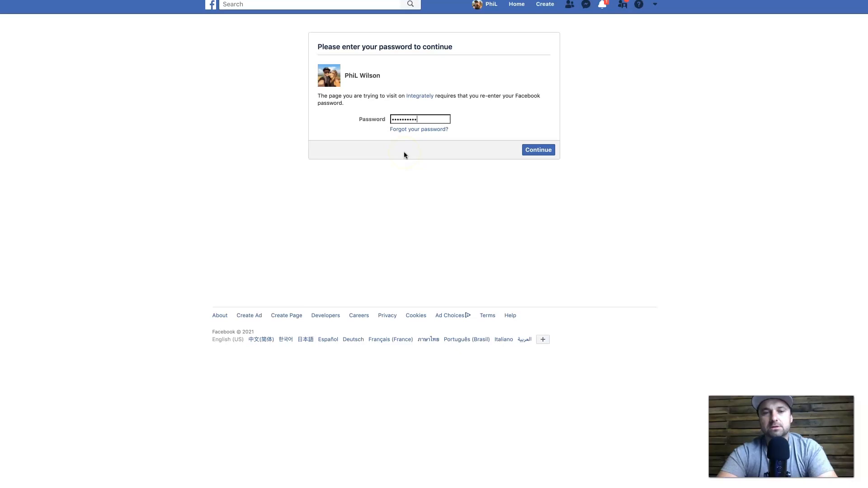
pyautogui.click(538, 149)
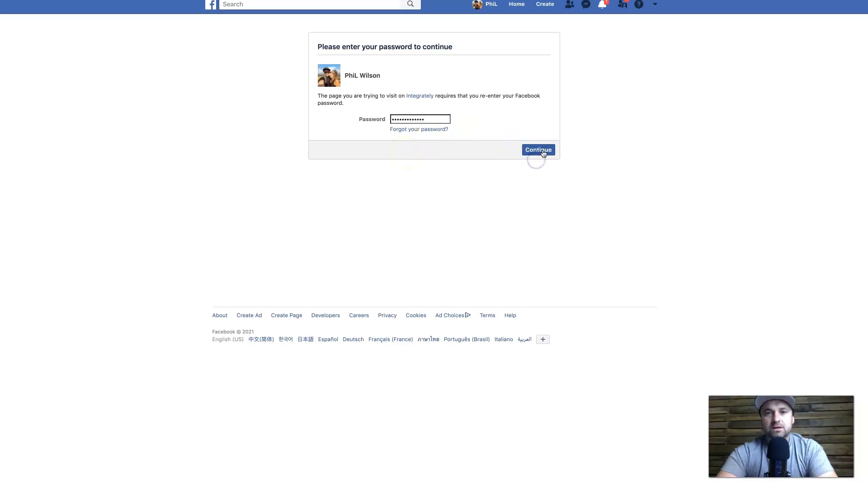
pyautogui.click(537, 149)
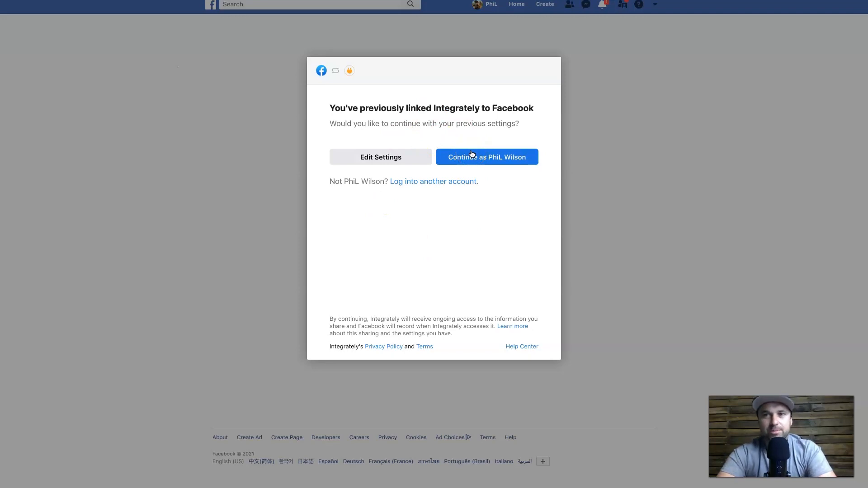
pyautogui.moveTo(480, 158)
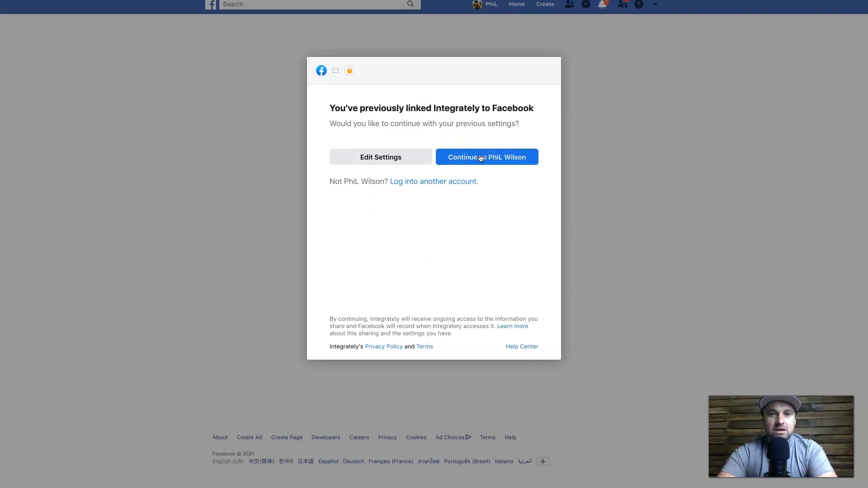
# - Continue as the current user, keeping the previously linked Integrately settings
pyautogui.click(486, 156)
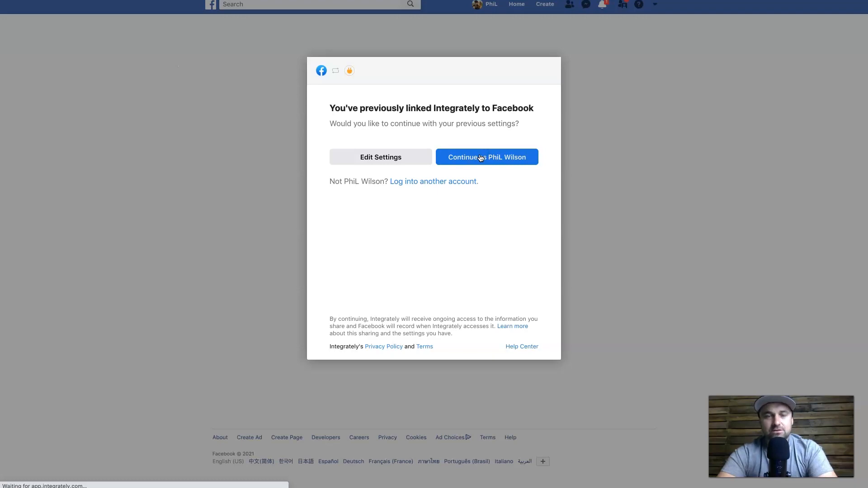
pyautogui.click(486, 157)
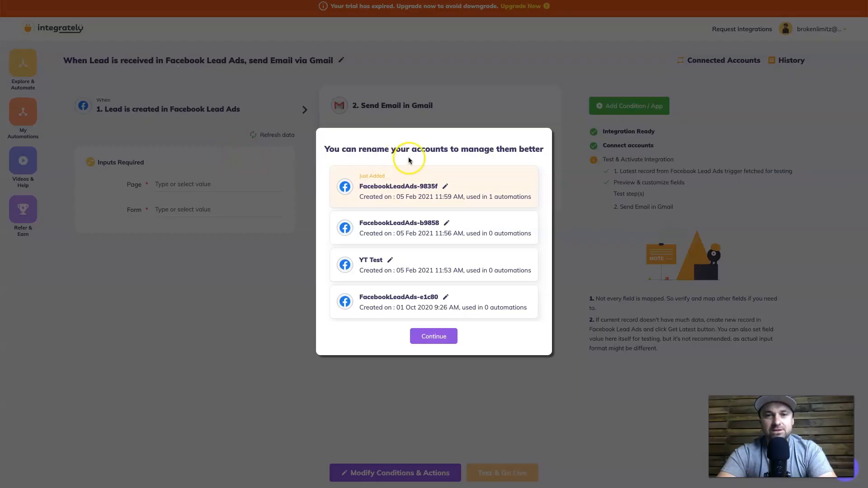
pyautogui.moveTo(358, 232)
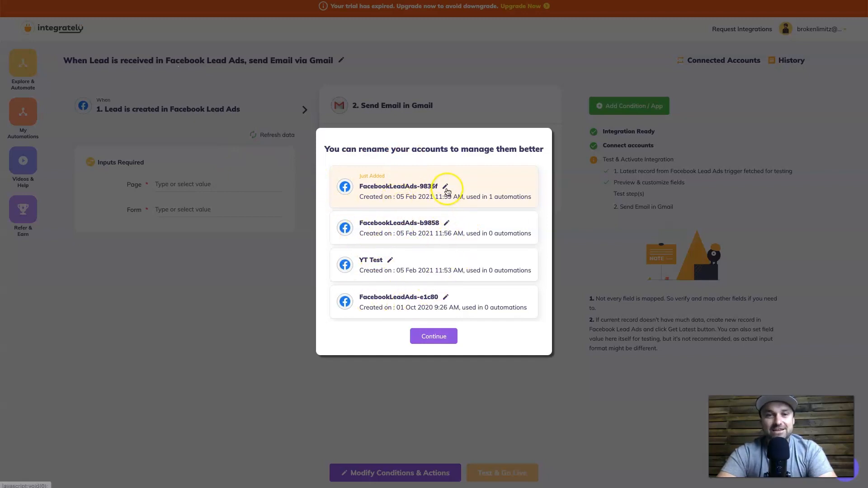
# - Name the just-added Facebook Lead Ads account 'YT Test 4' and continue with it
pyautogui.click(445, 187)
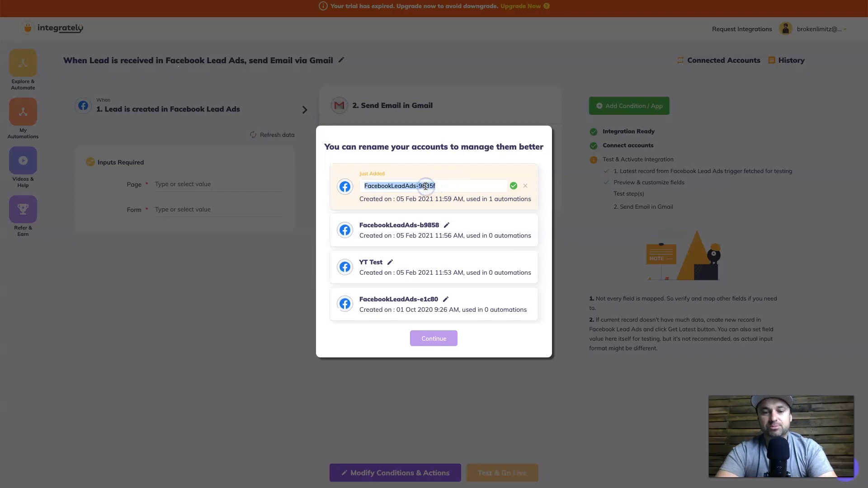
pyautogui.write('YT Test')
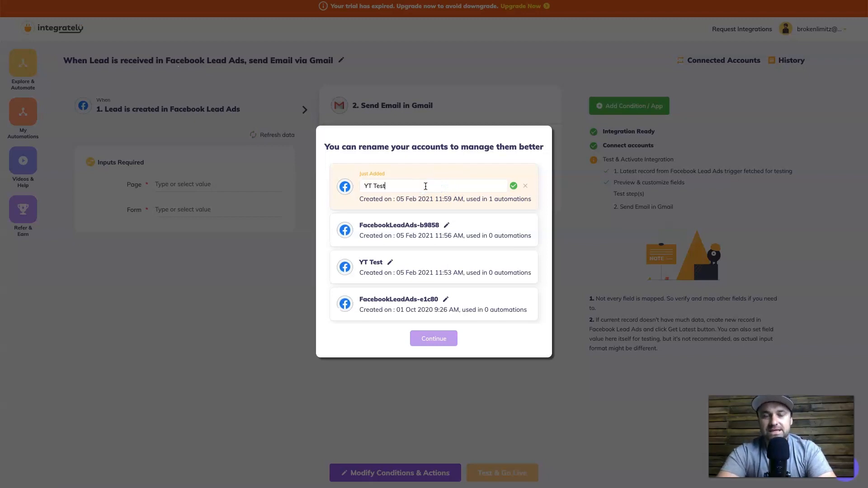
pyautogui.write('4')
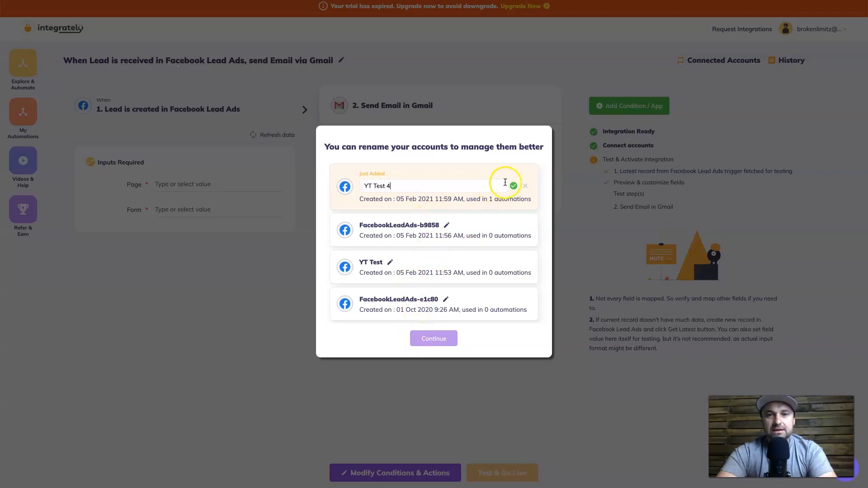
pyautogui.click(513, 185)
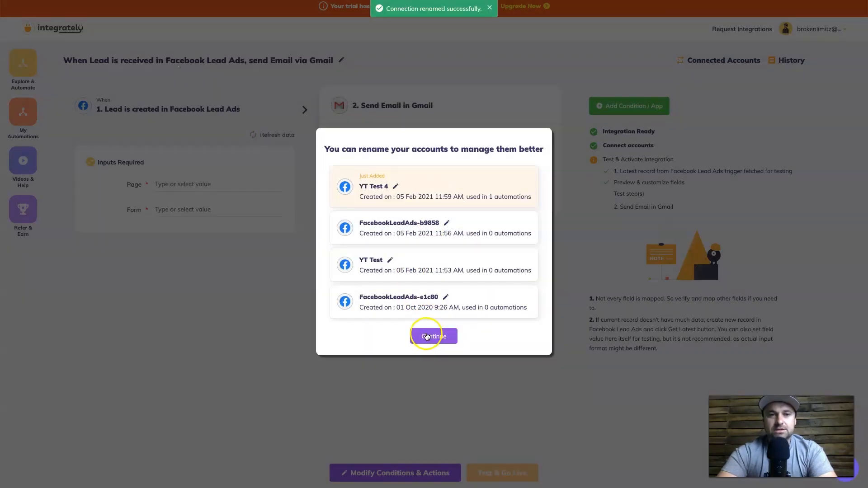
pyautogui.click(433, 337)
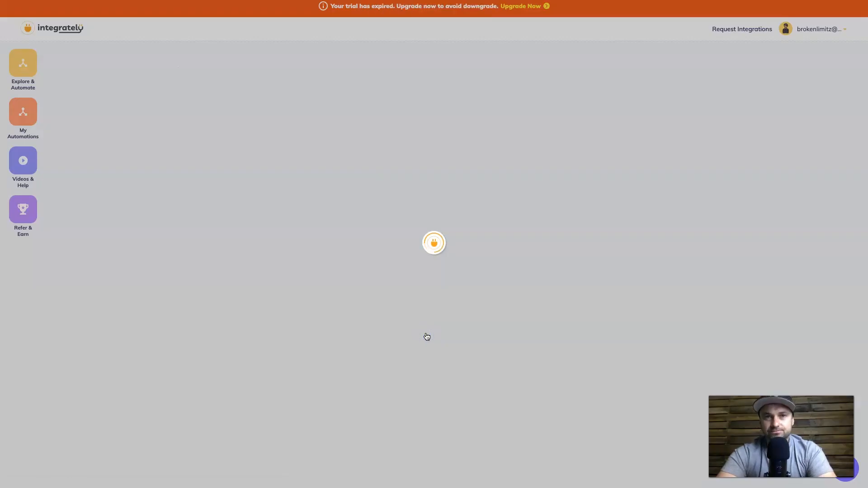
pyautogui.moveTo(360, 262)
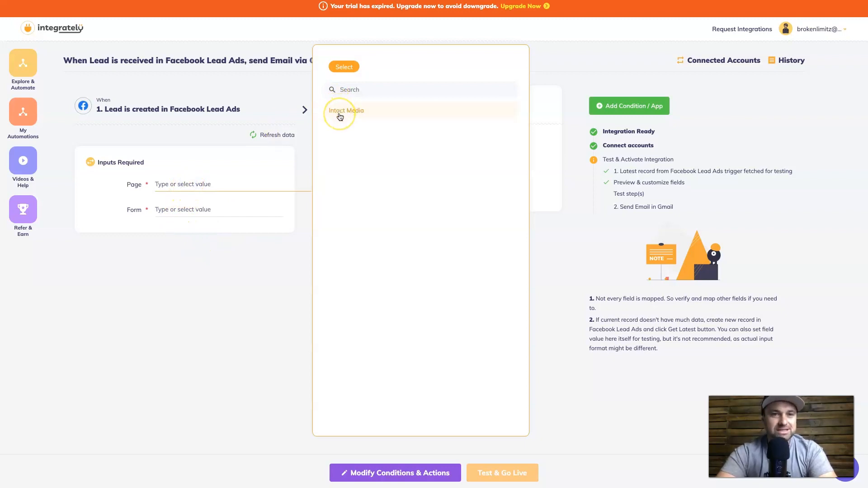
# - Set the trigger to page Intact Media and form Free Business Consultation
pyautogui.click(345, 110)
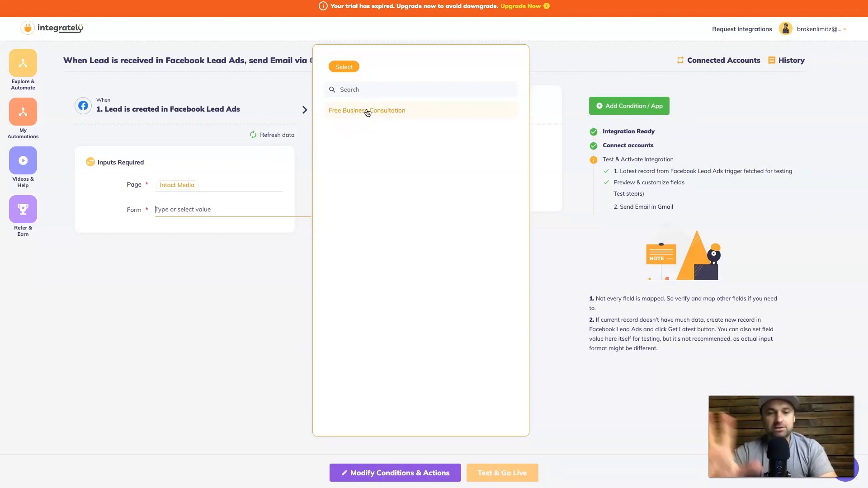
pyautogui.click(367, 110)
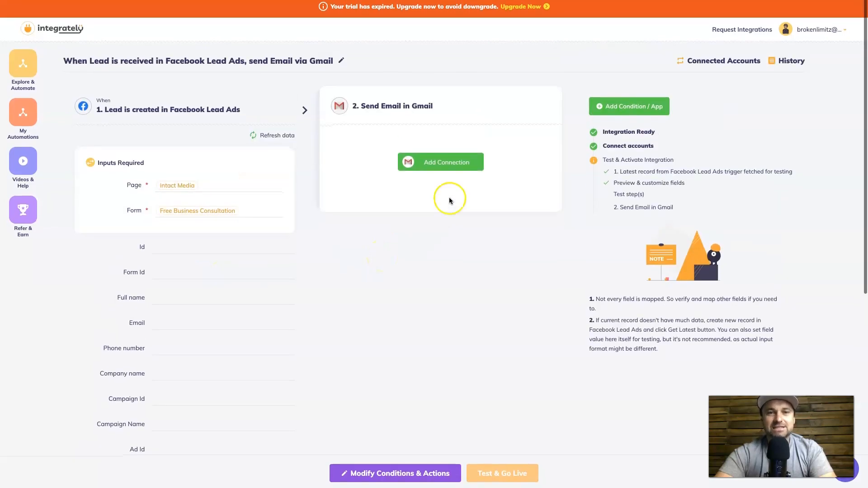
# - Connect Gmail via Google sign-in, allowing Integrately to send email on the account's behalf
pyautogui.click(440, 162)
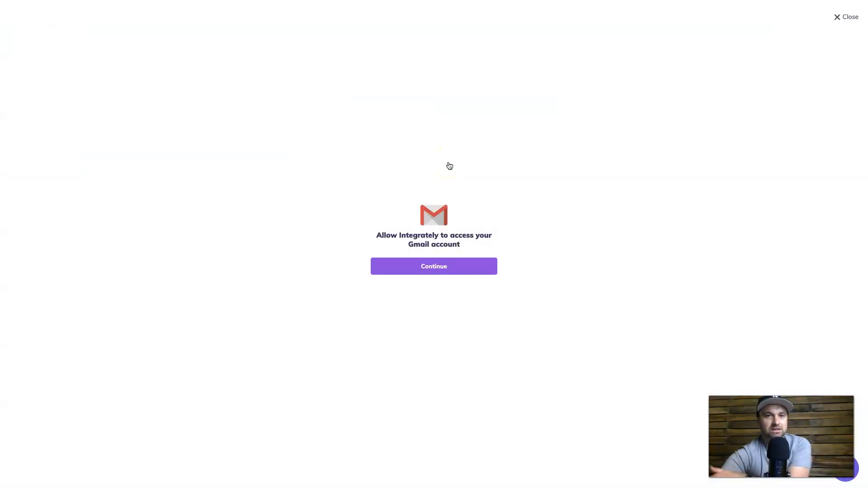
pyautogui.click(433, 266)
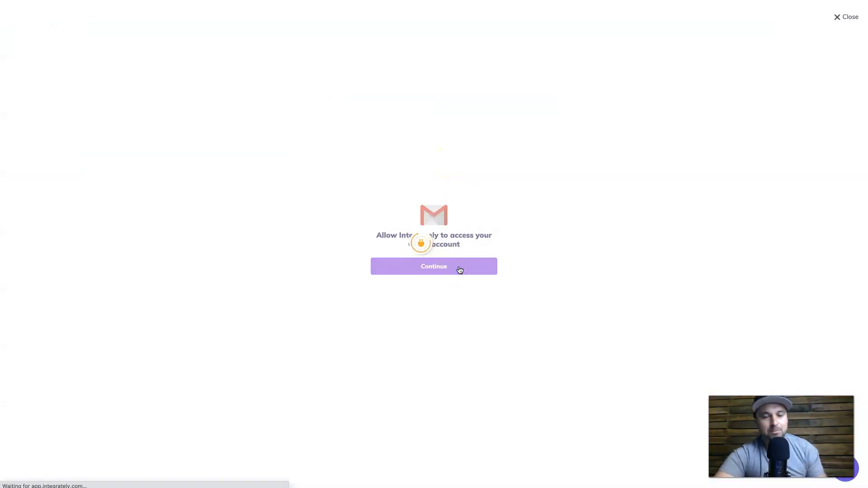
pyautogui.click(433, 266)
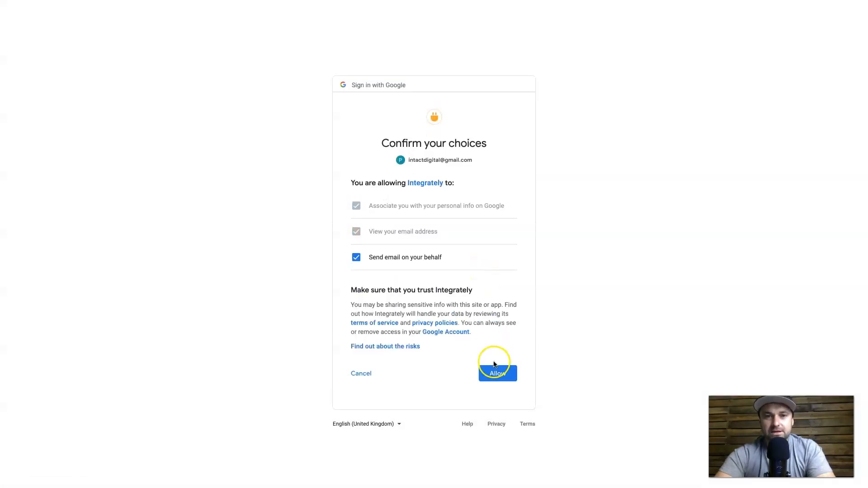
pyautogui.click(497, 374)
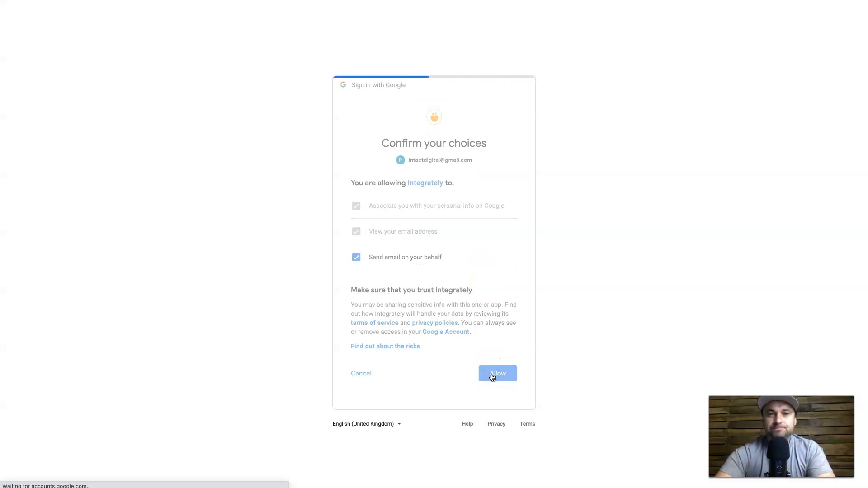
pyautogui.click(497, 373)
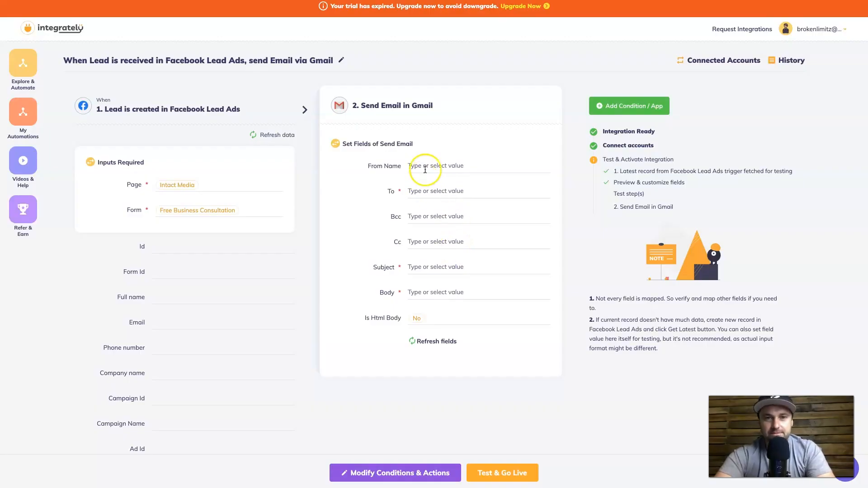
pyautogui.click(449, 165)
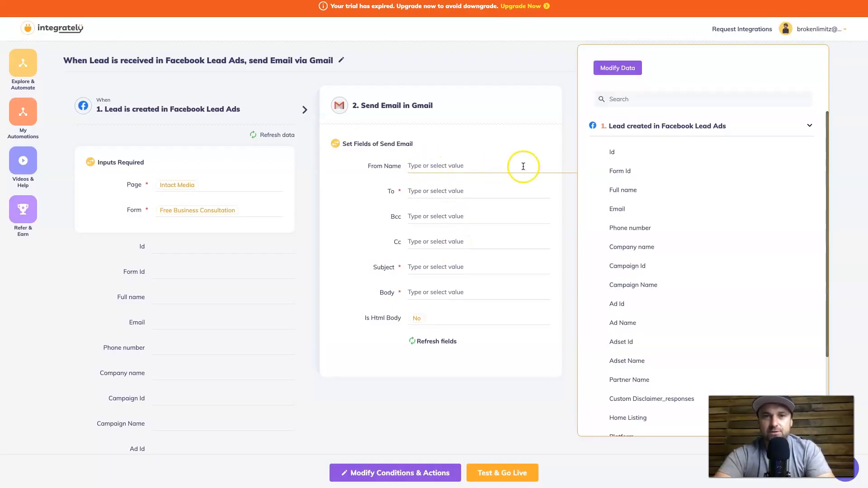
pyautogui.moveTo(624, 190)
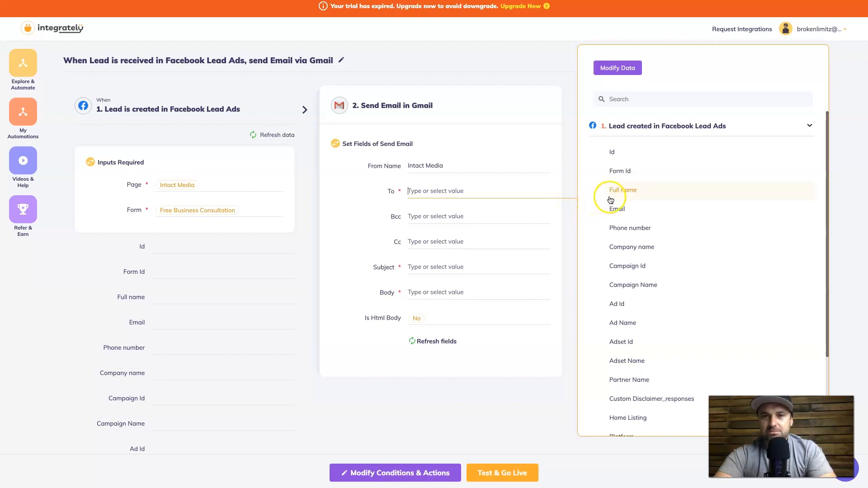
pyautogui.moveTo(508, 188)
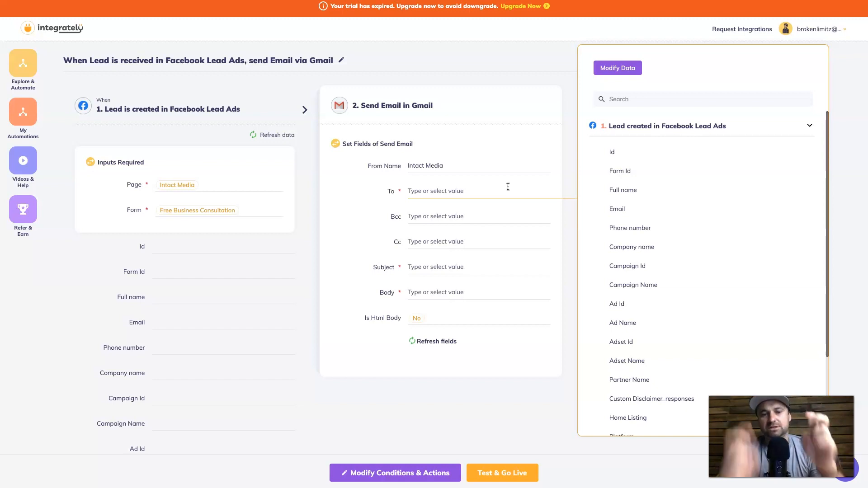
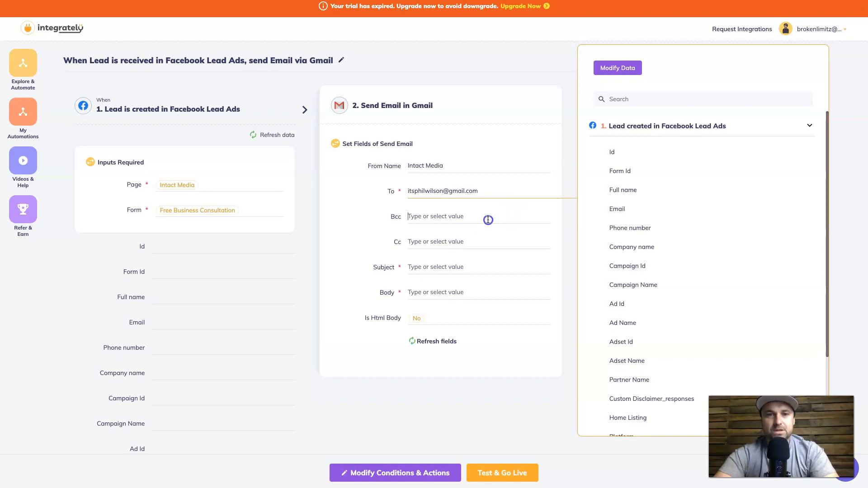
pyautogui.moveTo(414, 216)
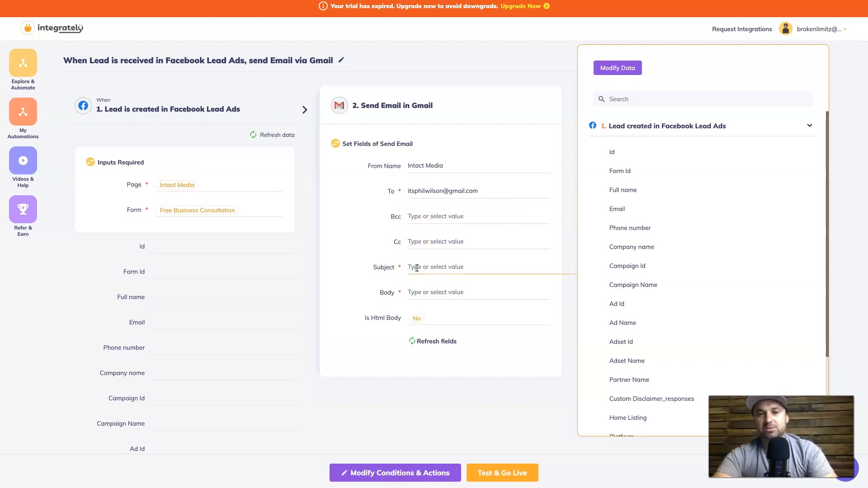
pyautogui.write('YOU HAVE')
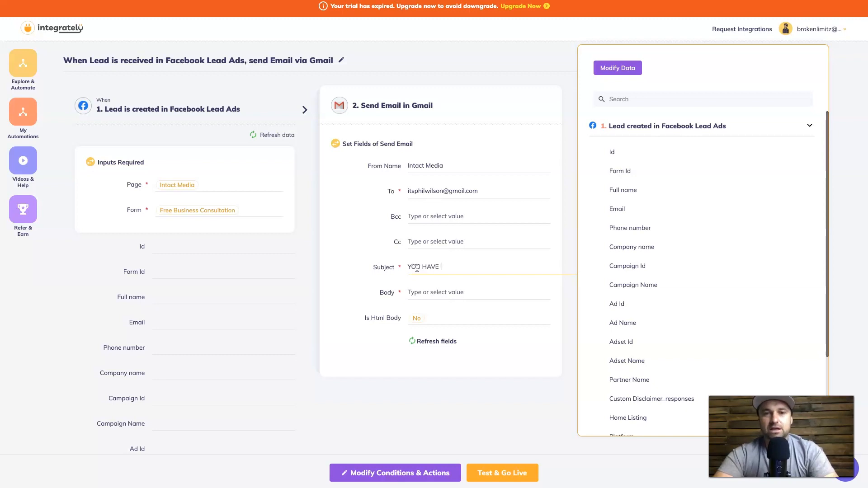
pyautogui.write('A NEW LEAD')
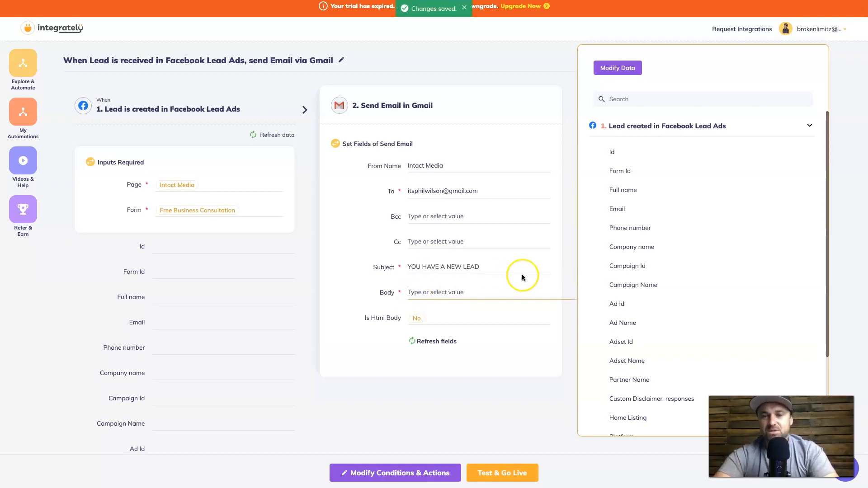
# - Write the body intro 'Hey, You have a...' with the lead's email address and phone number fields
pyautogui.write('Hey')
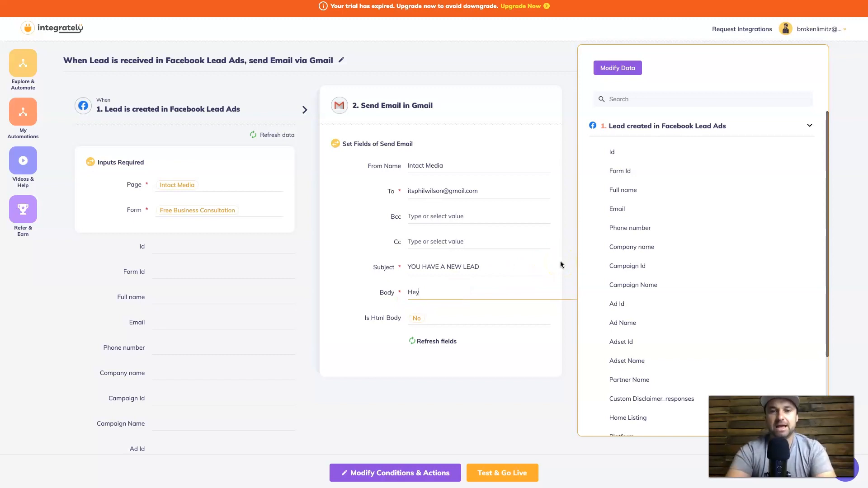
pyautogui.write(', You have a new lead in your lead form ad, make sure you follow up with them.')
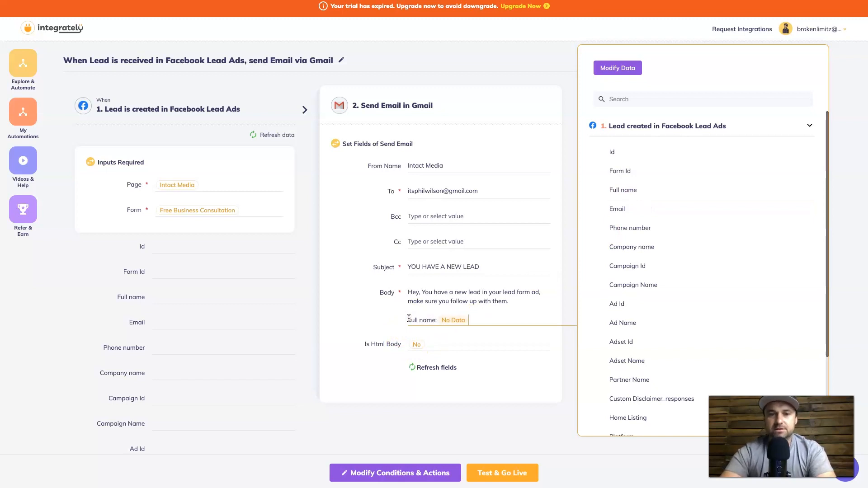
pyautogui.write('Email Address')
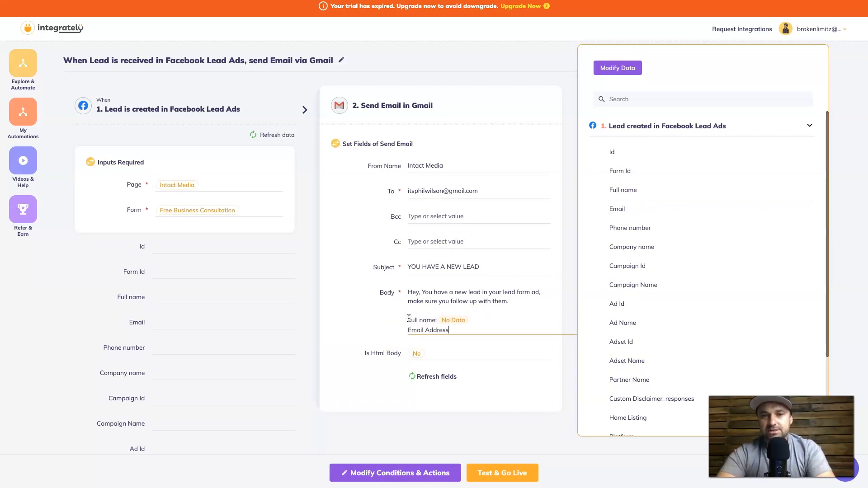
pyautogui.write('Phone N')
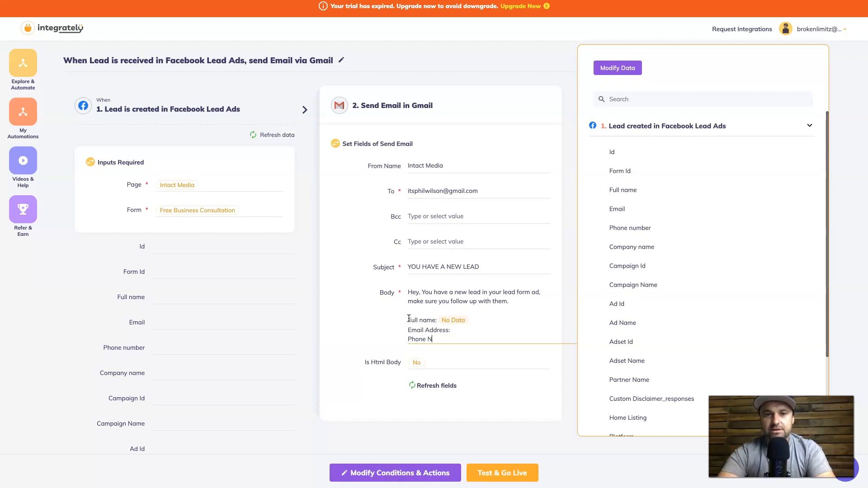
pyautogui.write('umber is')
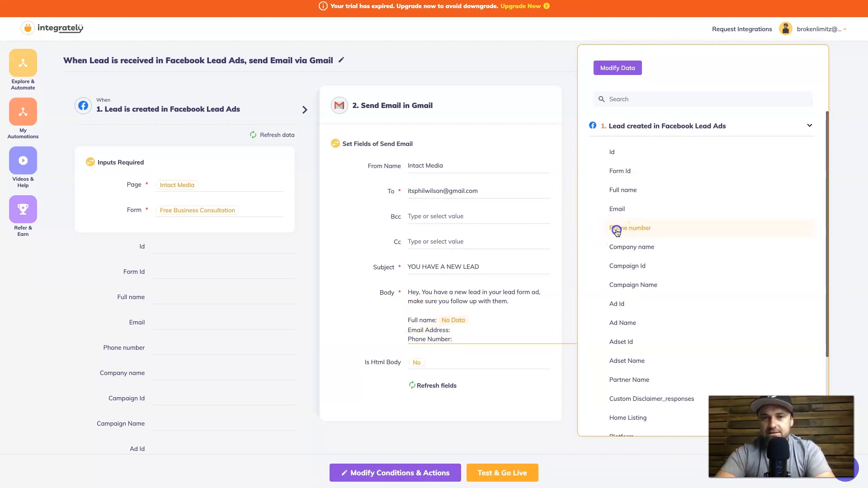
pyautogui.click(630, 228)
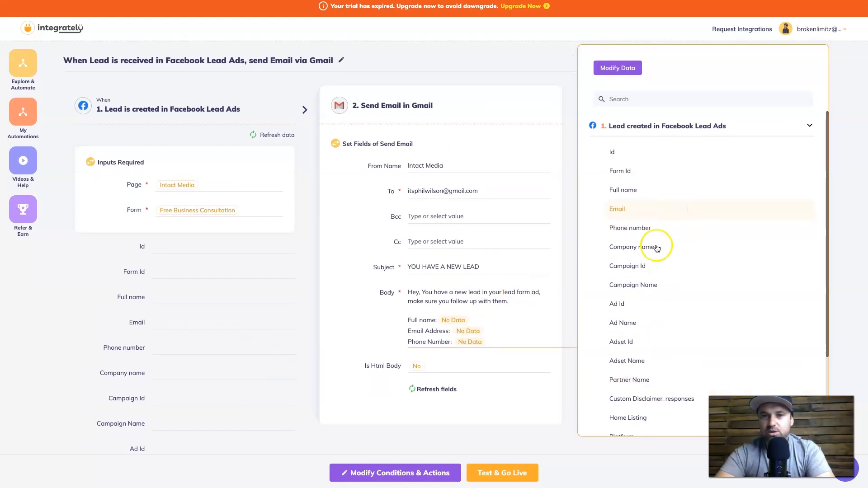
pyautogui.scroll(-3)
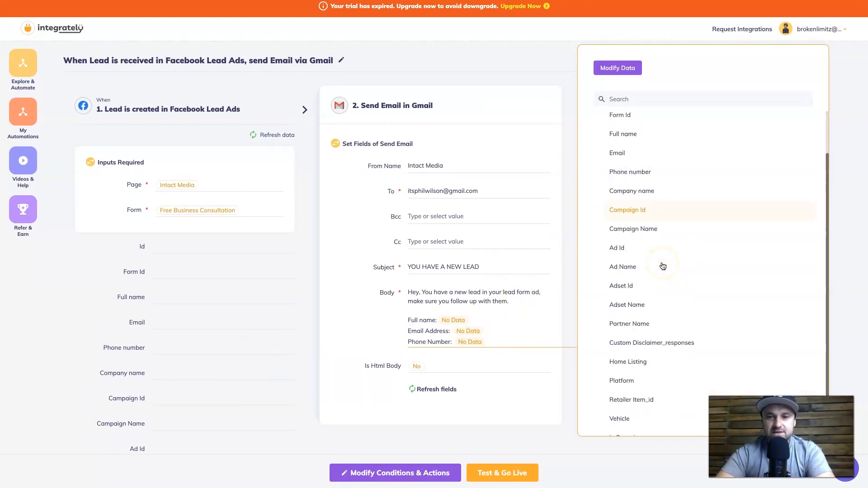
pyautogui.scroll(-3)
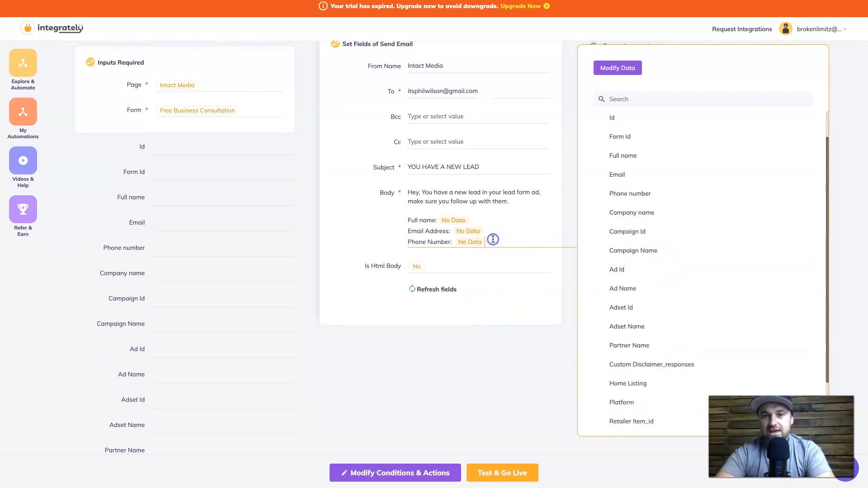
# - End the body with 'Make sure you follow up within 24 hours,' signed Phil
pyautogui.click(492, 239)
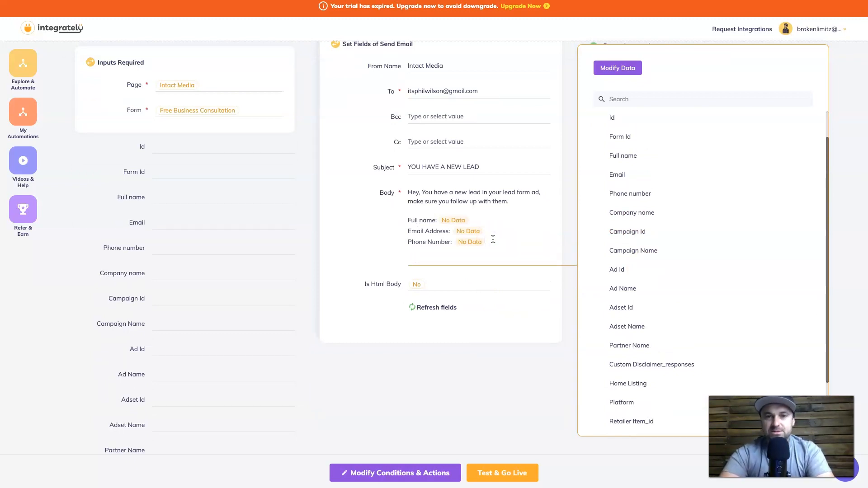
pyautogui.write('Make sure you fo')
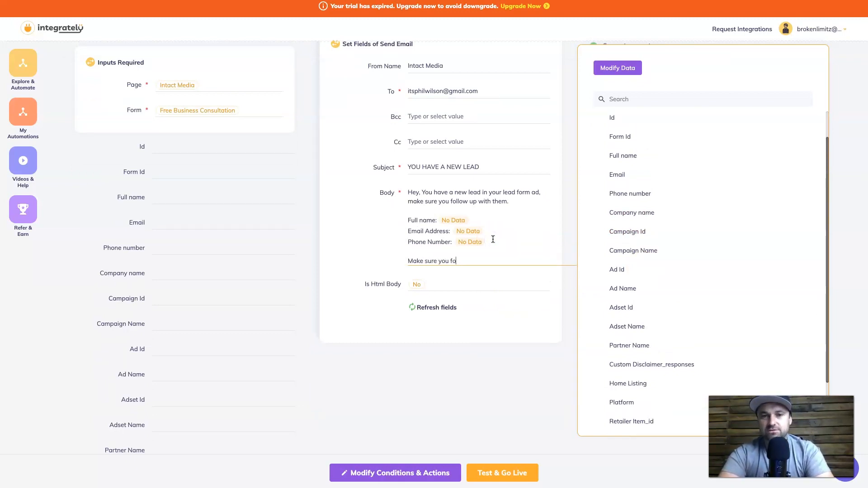
pyautogui.write('llow up within')
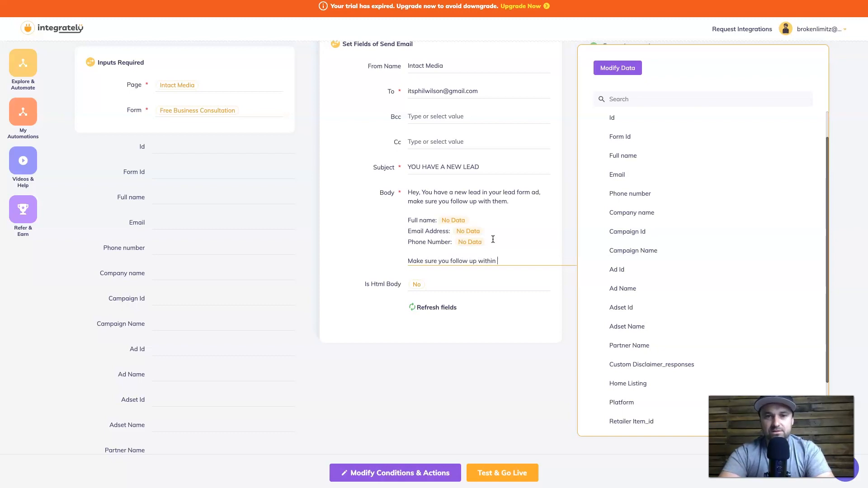
pyautogui.write('24 hours,')
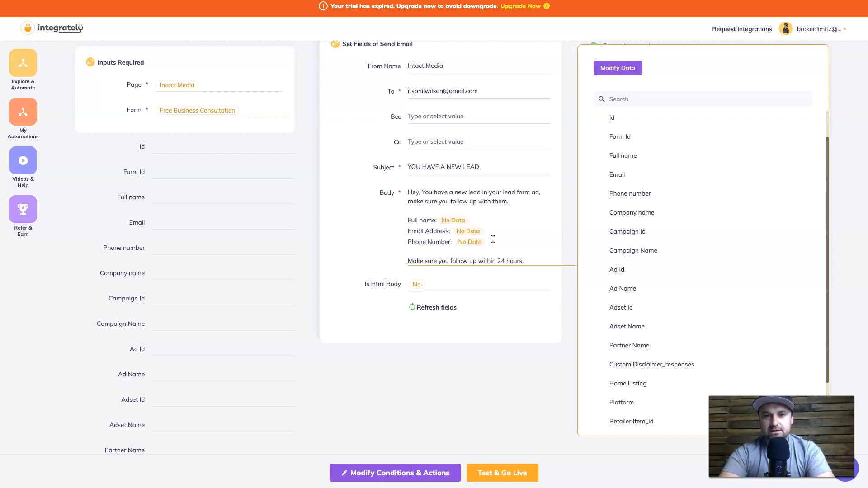
pyautogui.write('Phil')
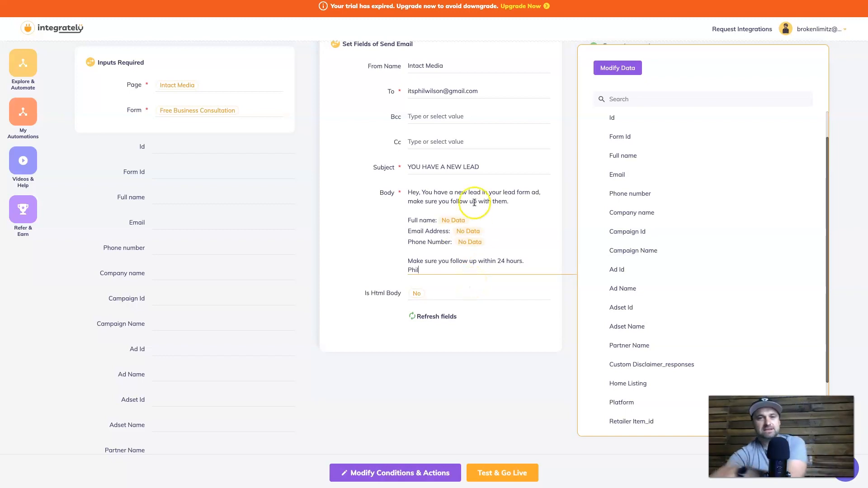
pyautogui.moveTo(437, 236)
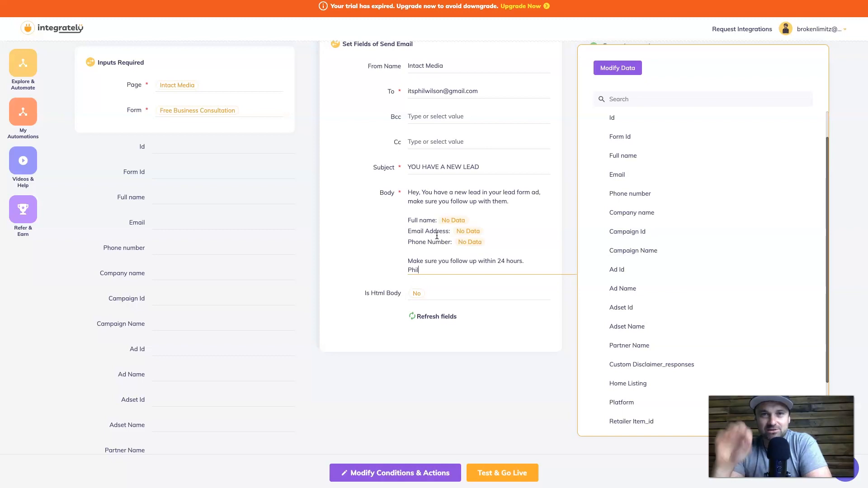
pyautogui.scroll(-3)
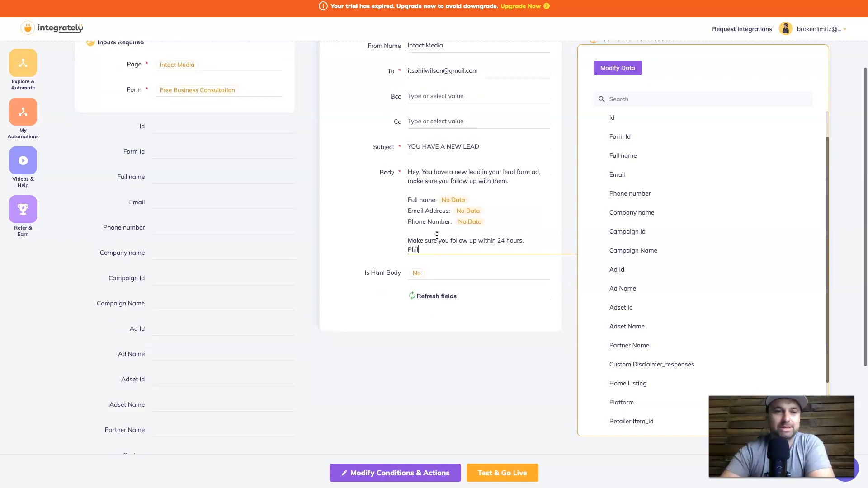
pyautogui.scroll(3)
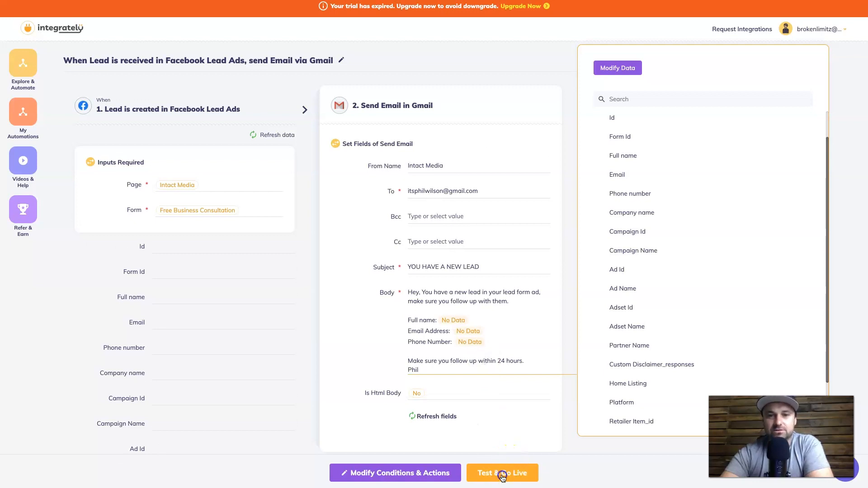
# - Activate the lead email automation via Test & Go Live and return to My Automations
pyautogui.click(502, 473)
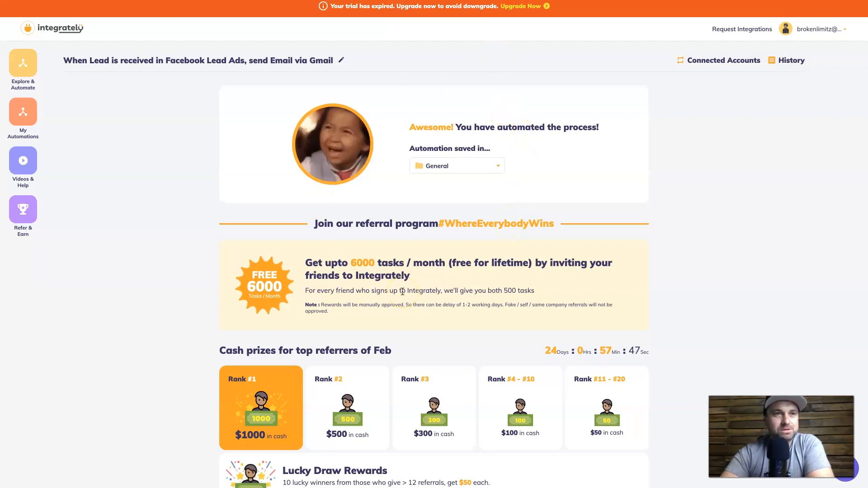
pyautogui.scroll(-3)
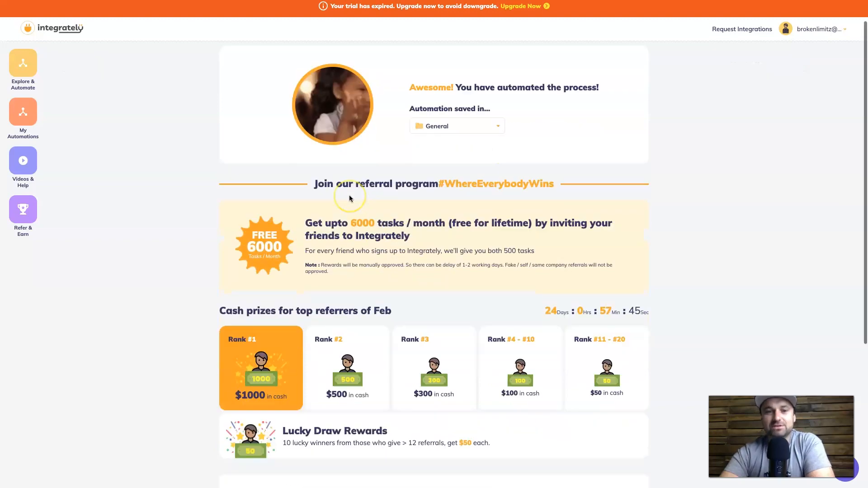
pyautogui.click(22, 114)
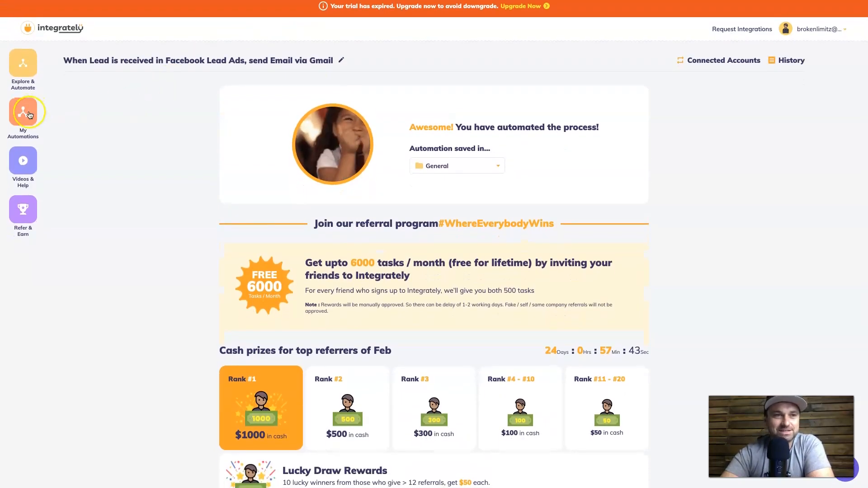
pyautogui.click(23, 113)
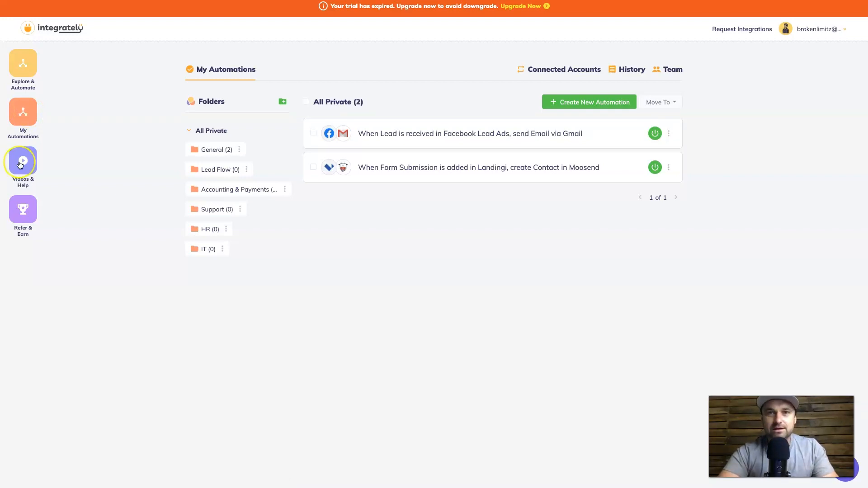
pyautogui.moveTo(196, 95)
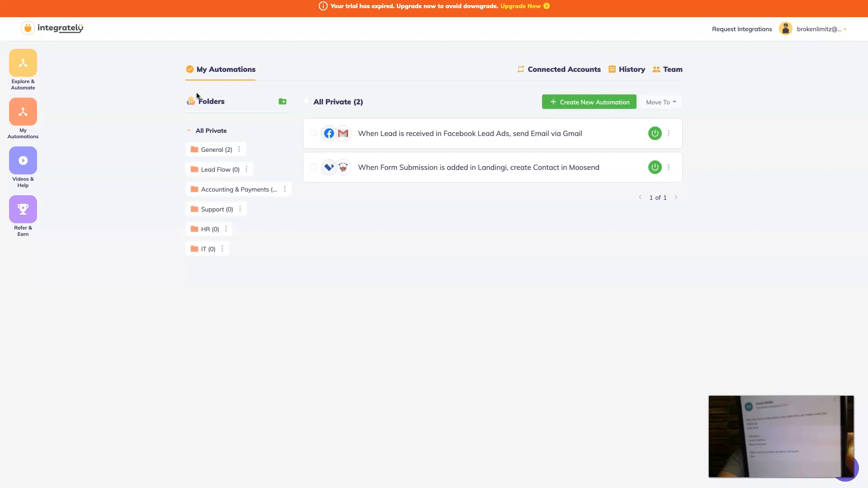
pyautogui.moveTo(122, 209)
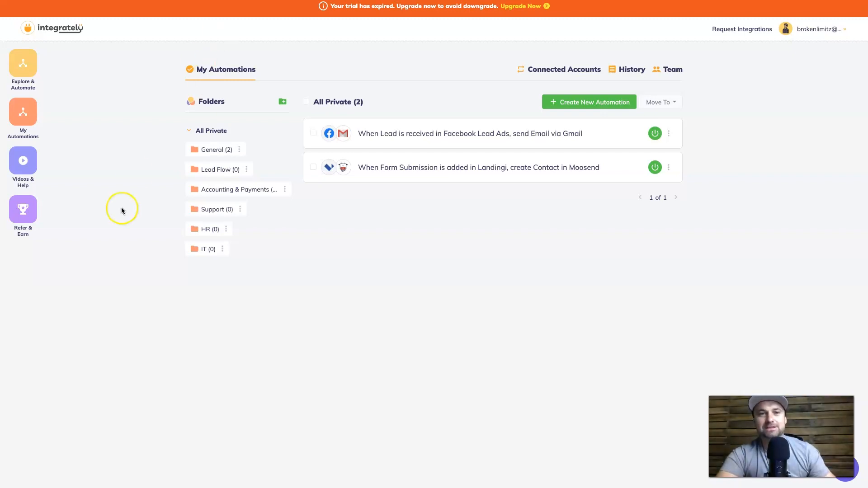
pyautogui.moveTo(263, 297)
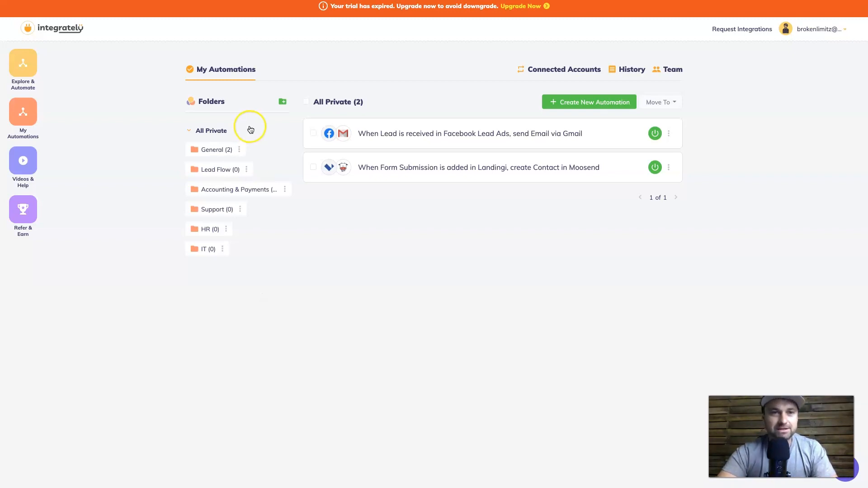
pyautogui.moveTo(443, 168)
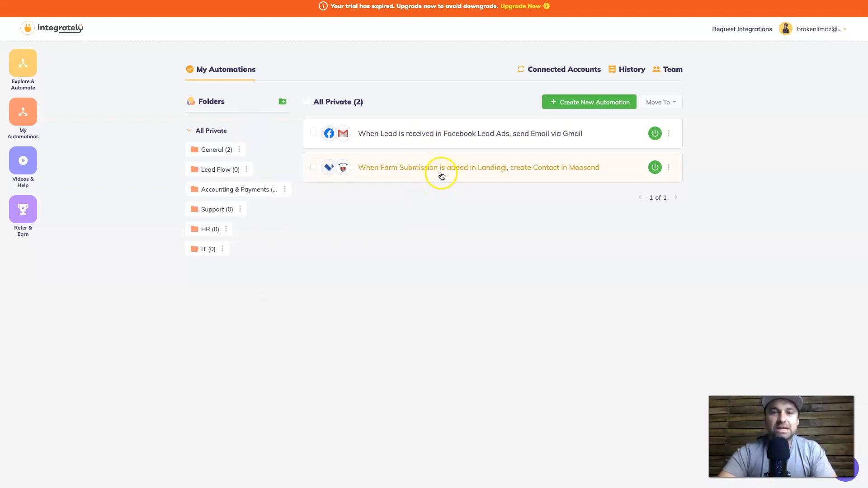
pyautogui.moveTo(494, 179)
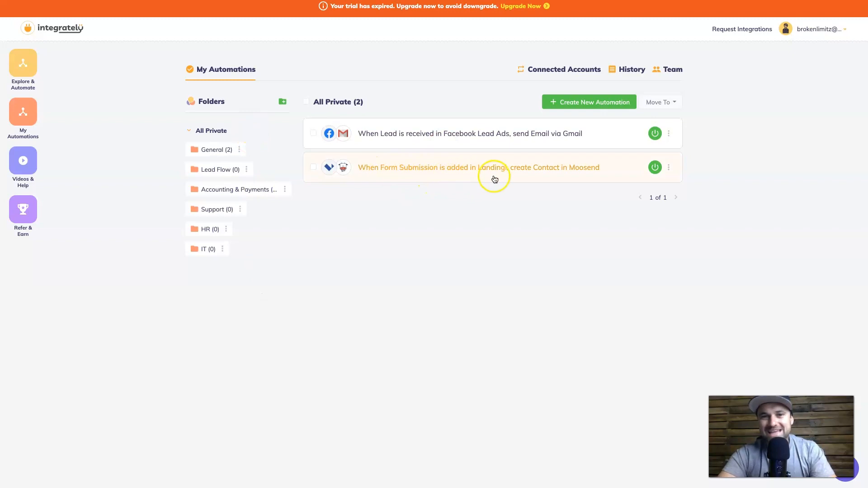
pyautogui.moveTo(562, 177)
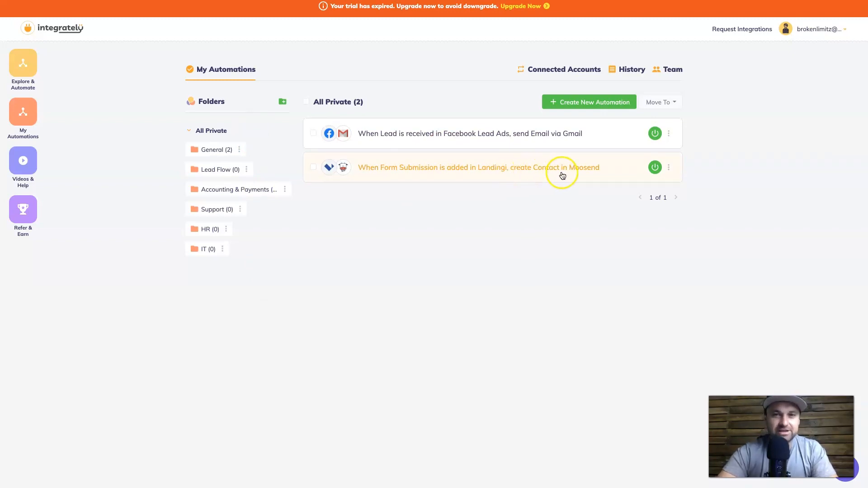
pyautogui.moveTo(588, 167)
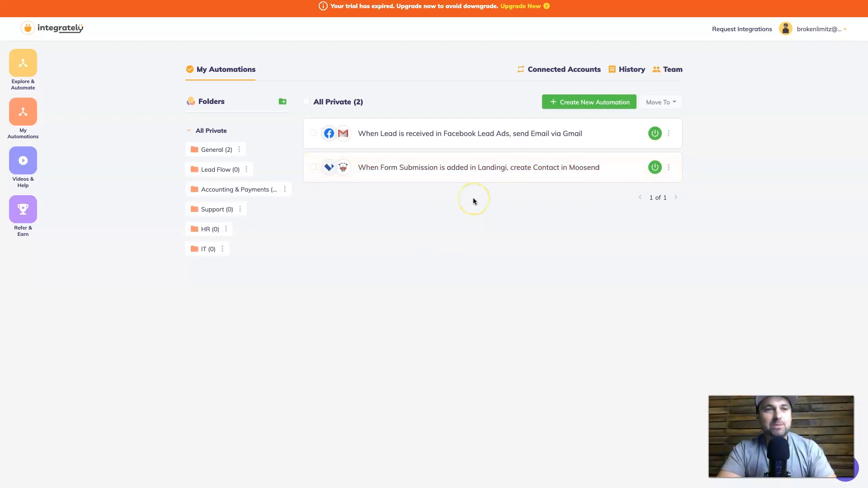
pyautogui.moveTo(473, 201)
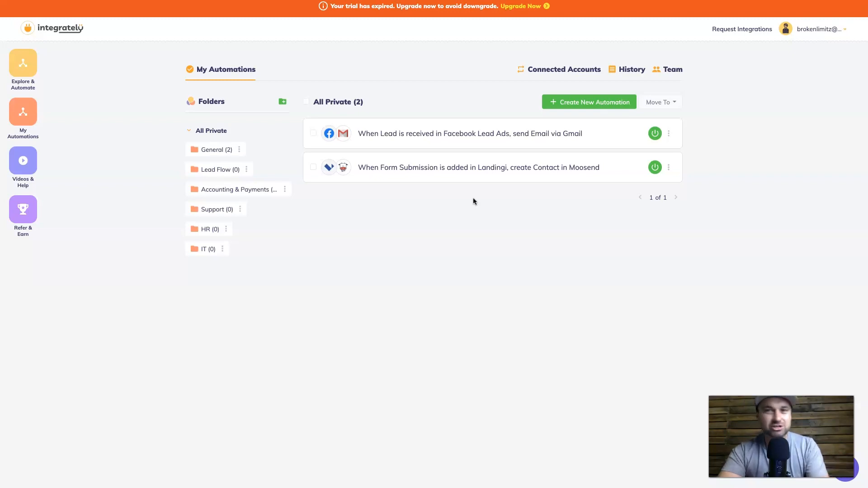
pyautogui.moveTo(388, 264)
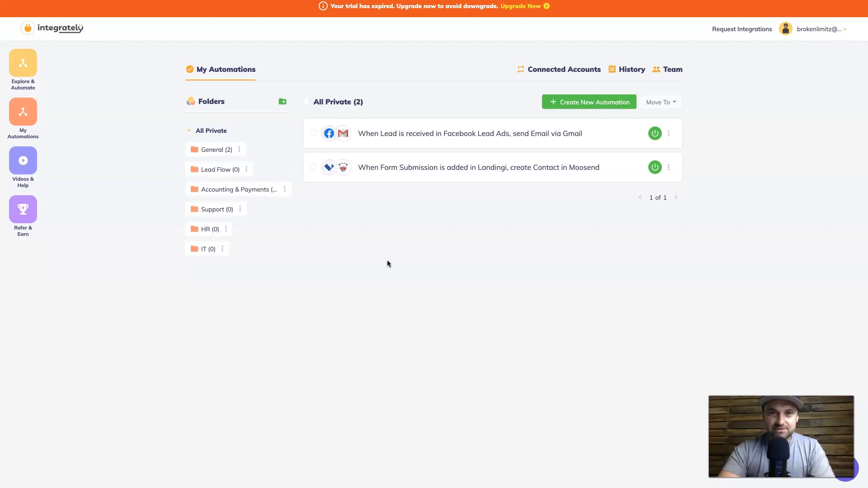
pyautogui.moveTo(118, 123)
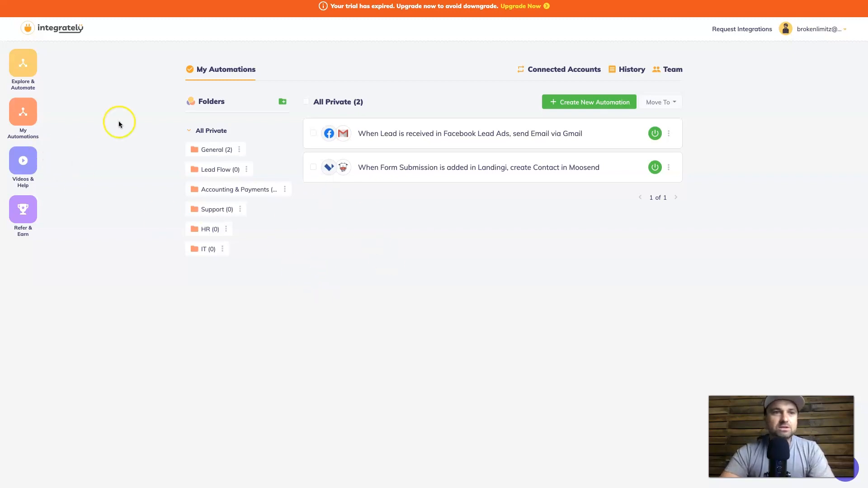
pyautogui.moveTo(690, 29)
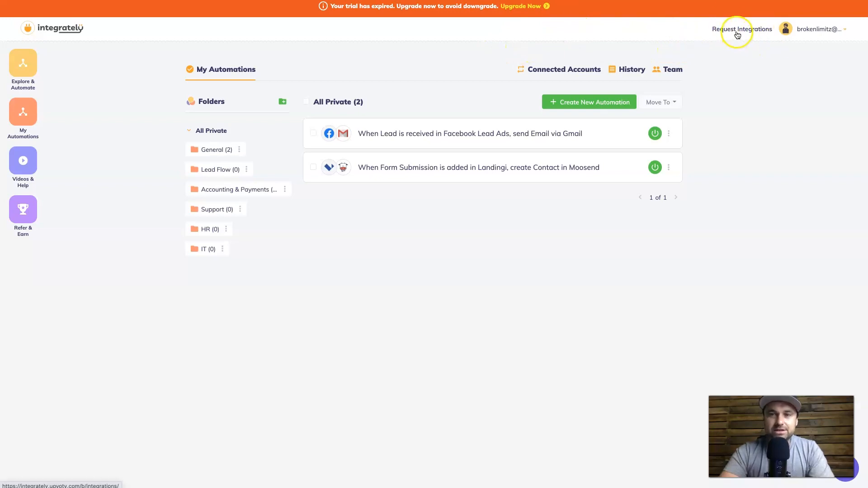
pyautogui.moveTo(736, 40)
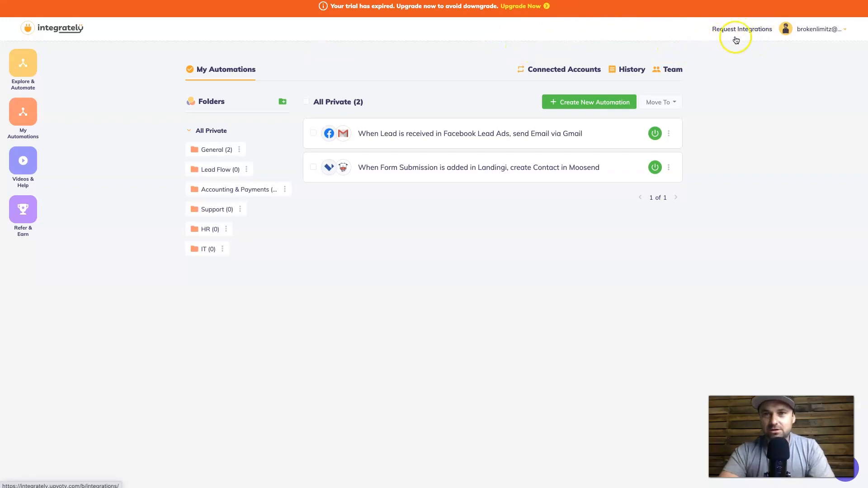
pyautogui.moveTo(734, 41)
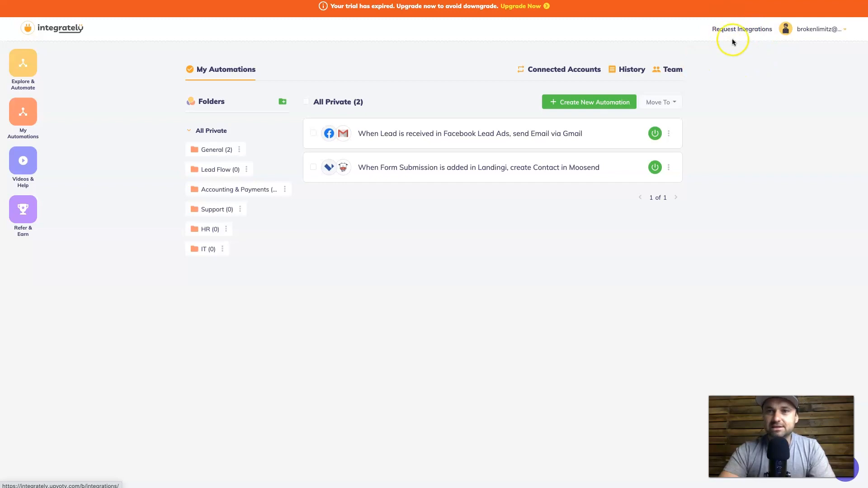
pyautogui.moveTo(698, 43)
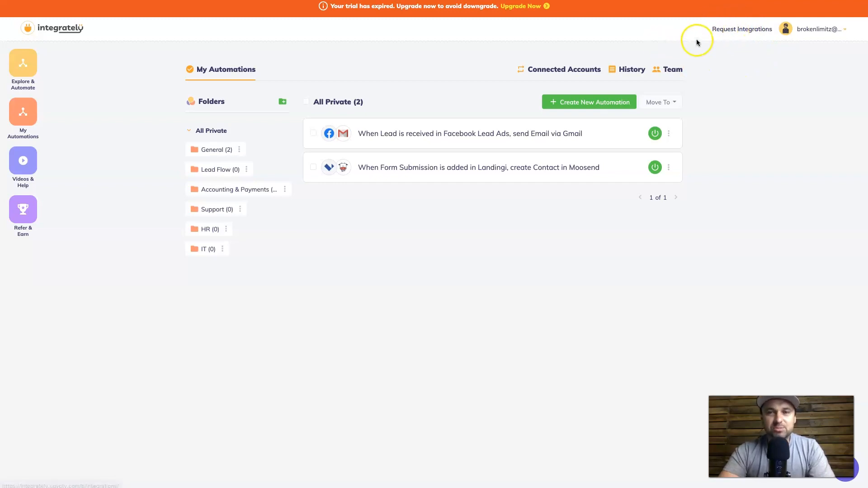
pyautogui.moveTo(111, 24)
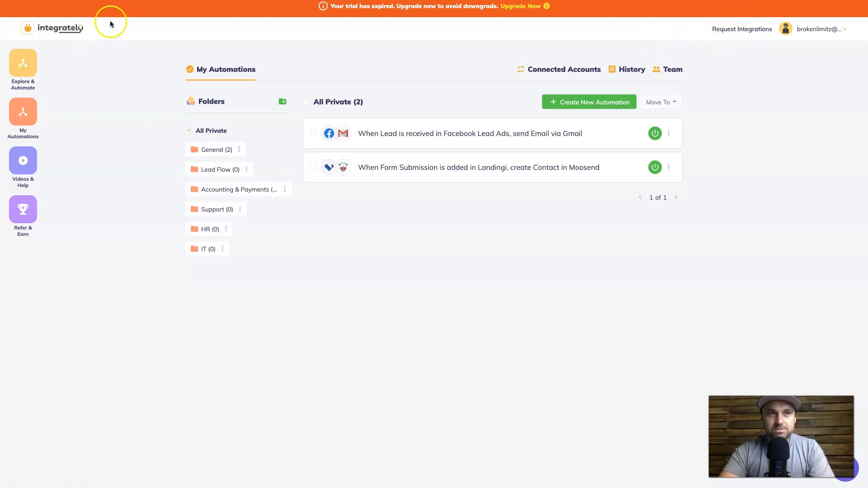
pyautogui.click(52, 28)
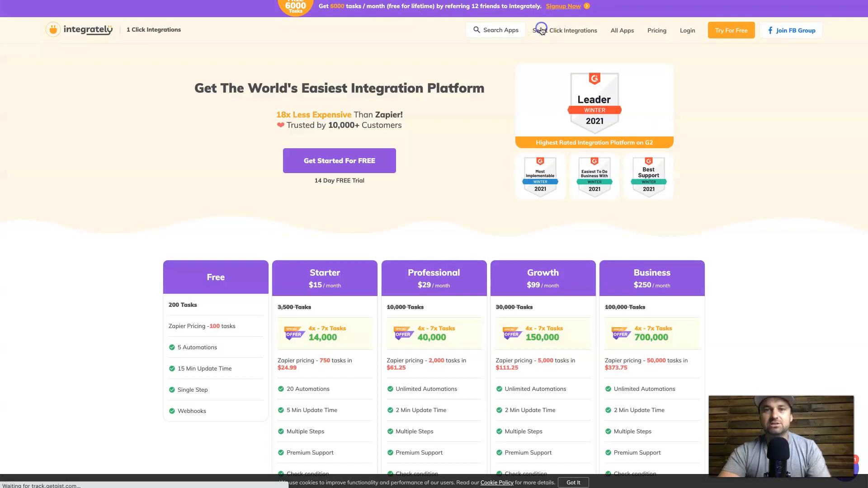
pyautogui.click(565, 29)
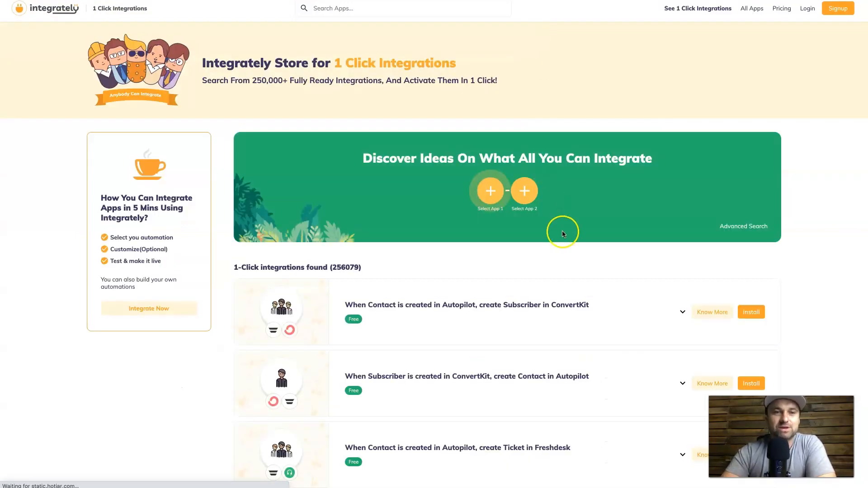
pyautogui.scroll(-3)
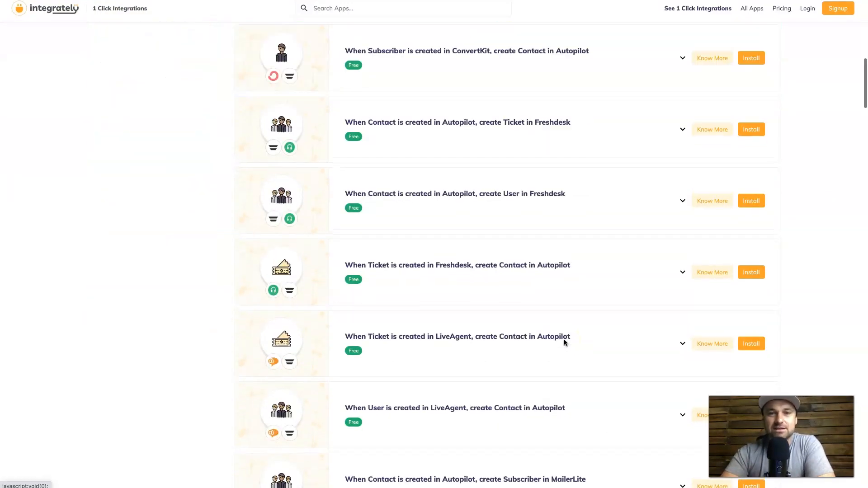
pyautogui.scroll(-3)
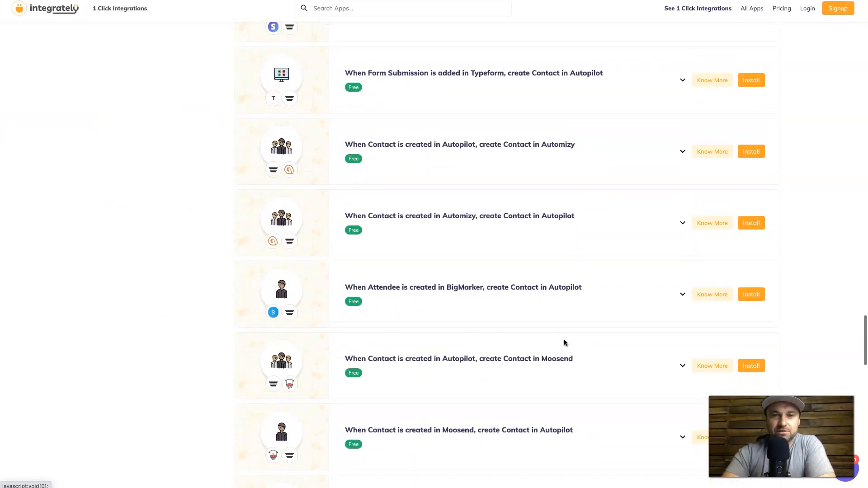
pyautogui.scroll(-3)
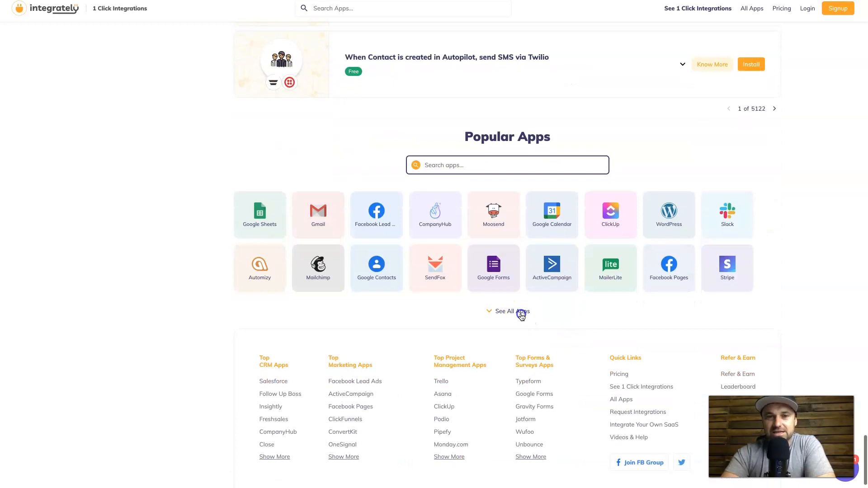
pyautogui.scroll(3)
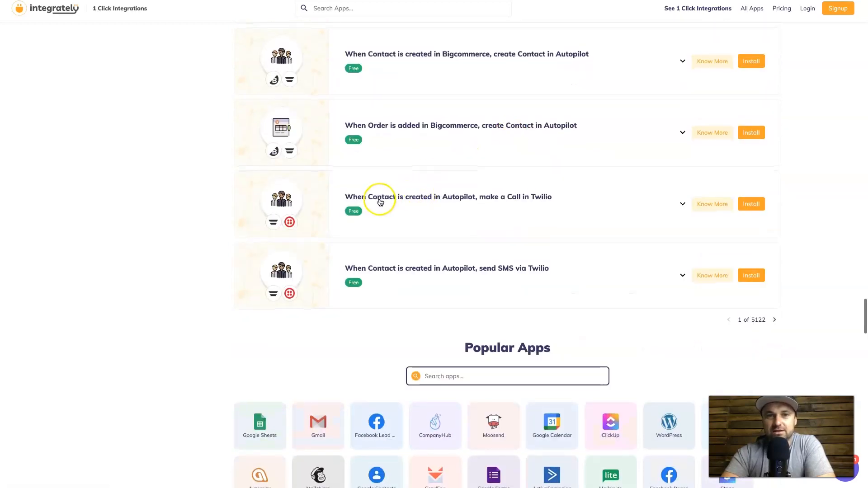
pyautogui.moveTo(493, 214)
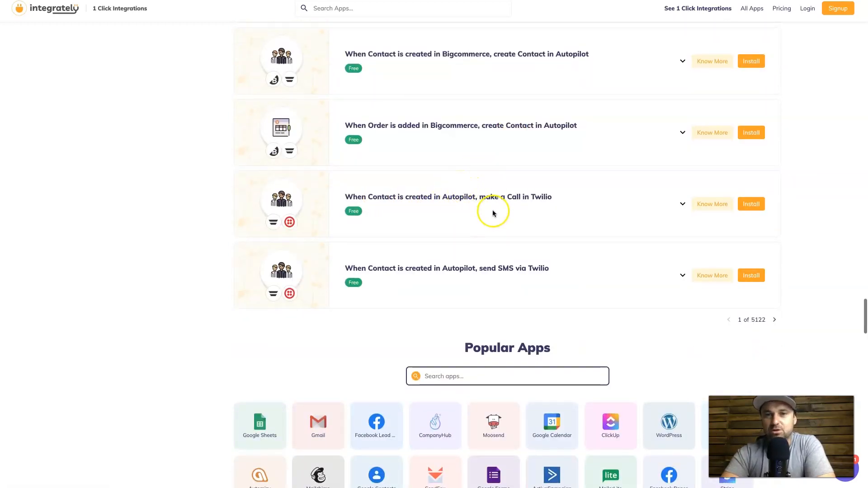
pyautogui.moveTo(540, 197)
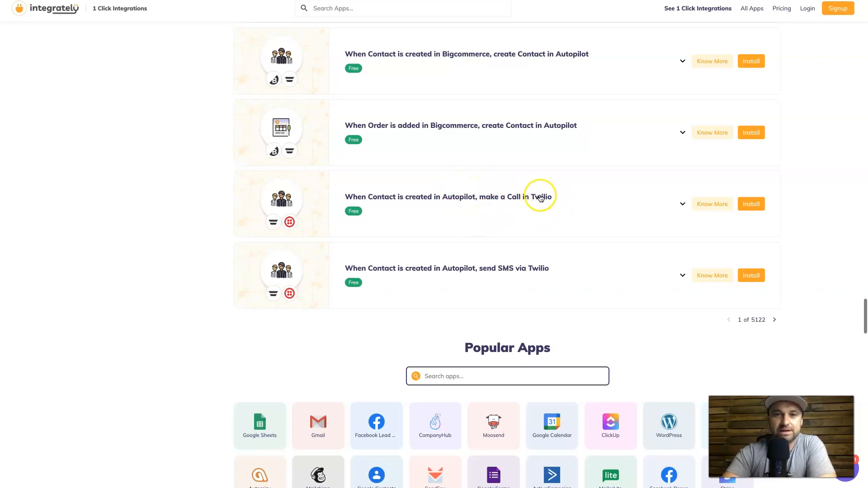
pyautogui.scroll(-3)
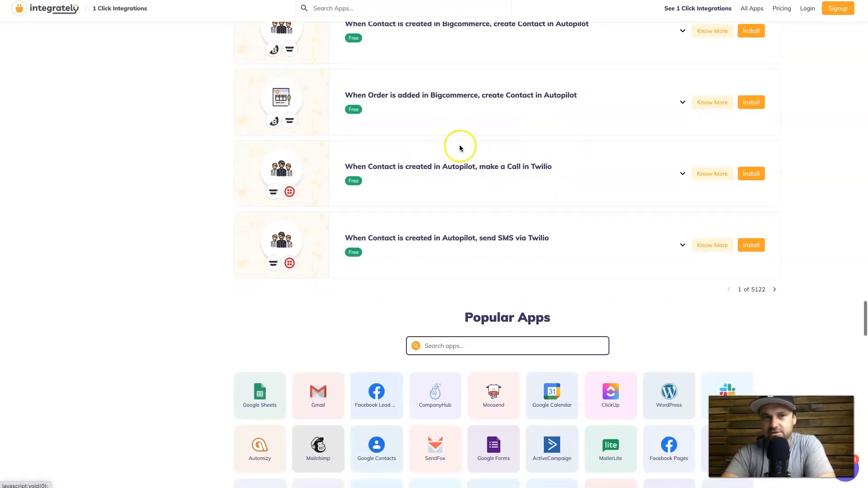
pyautogui.moveTo(529, 167)
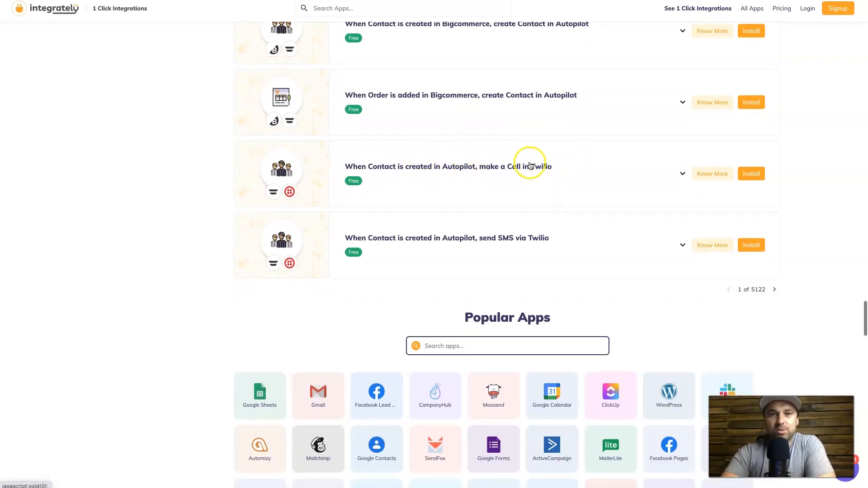
pyautogui.scroll(-3)
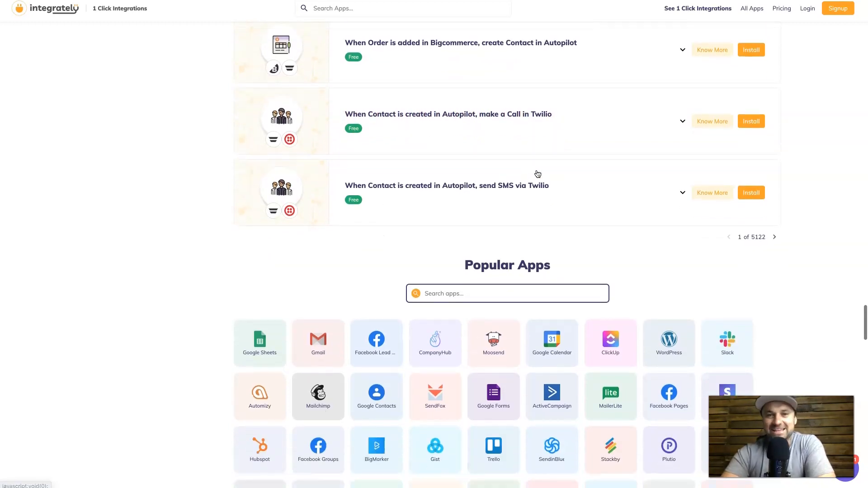
pyautogui.scroll(-3)
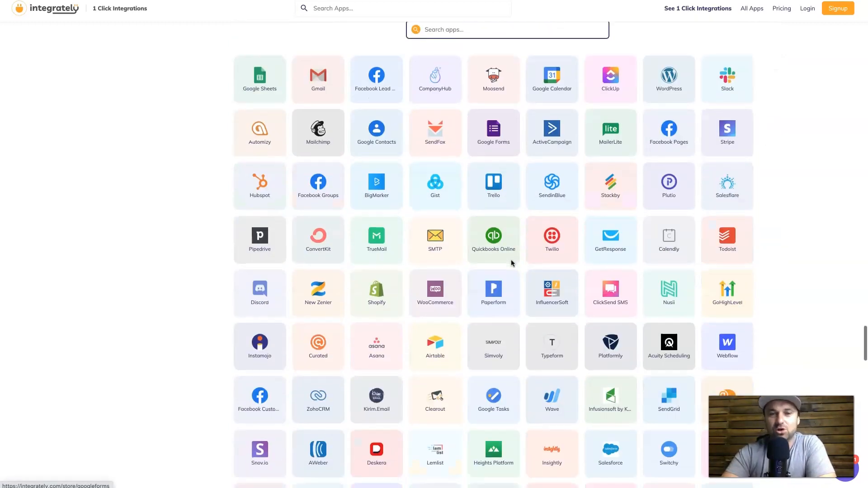
pyautogui.scroll(3)
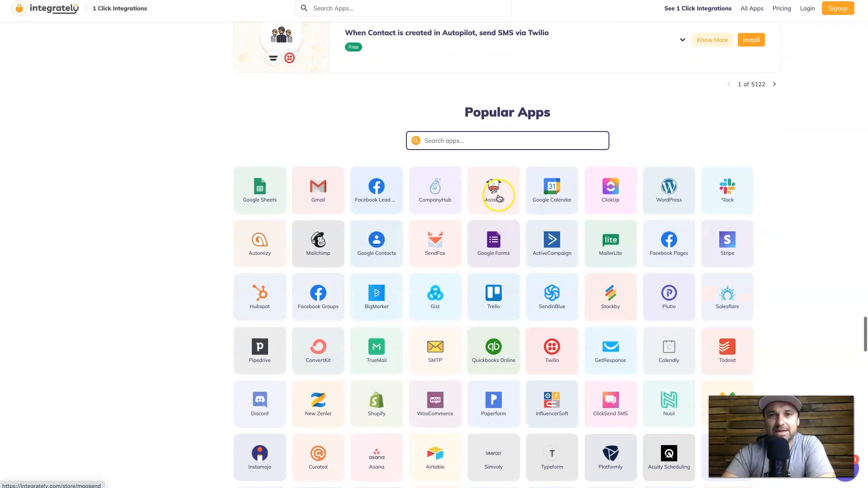
# - Browse the Moosend integrations page from Popular Apps down to its bottom
pyautogui.click(493, 190)
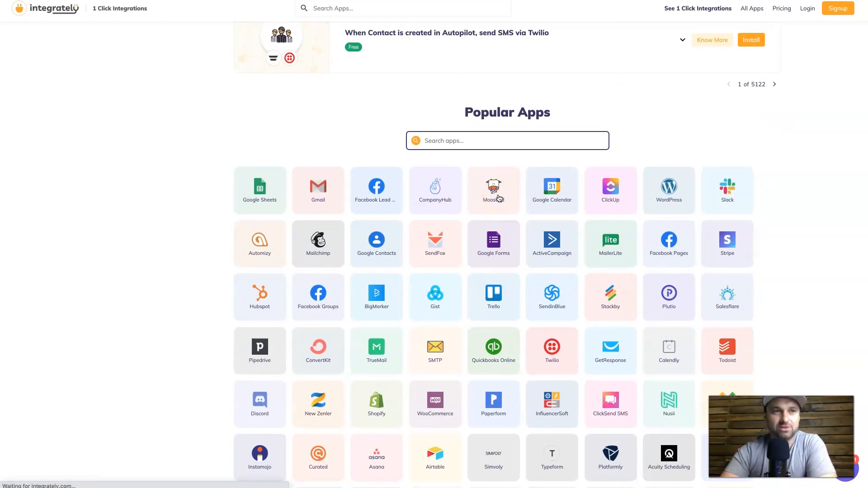
pyautogui.click(493, 189)
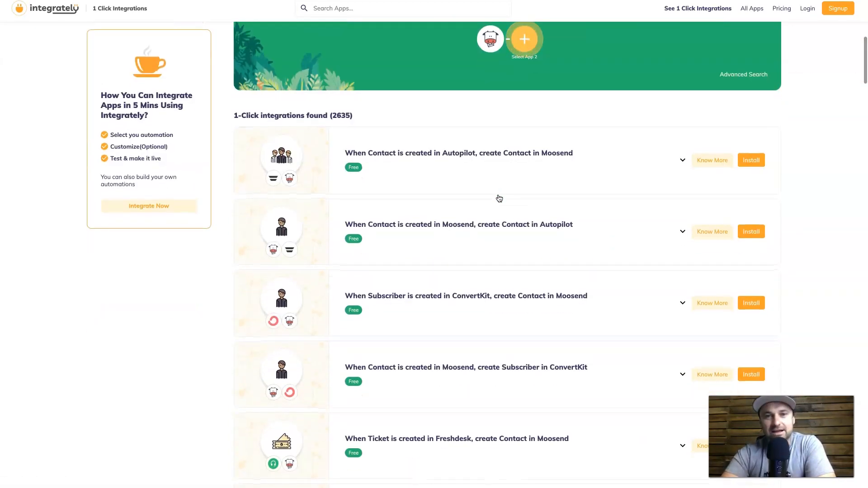
pyautogui.scroll(-3)
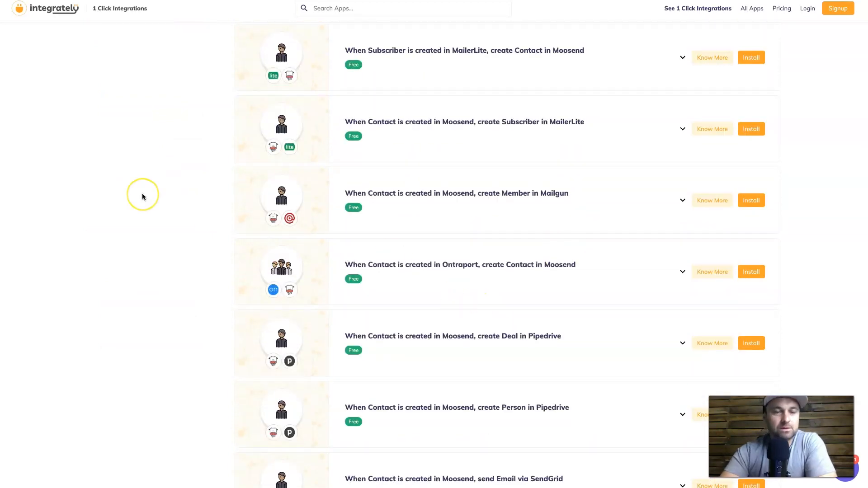
pyautogui.scroll(3)
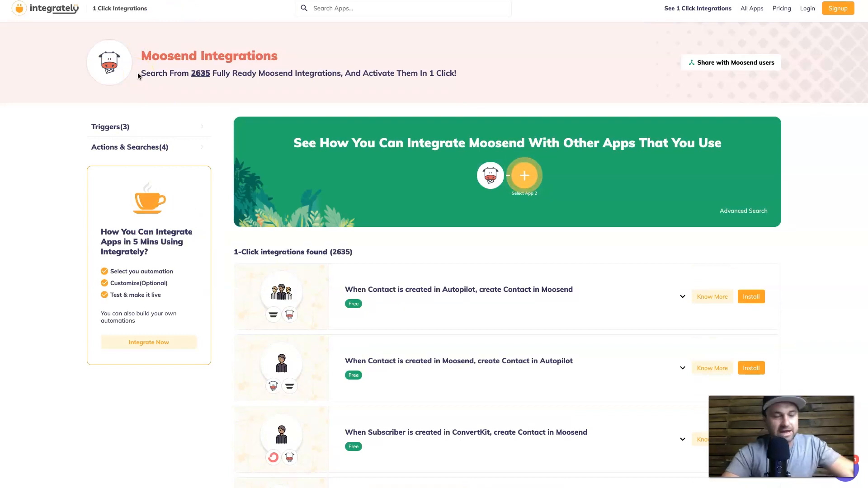
pyautogui.moveTo(185, 187)
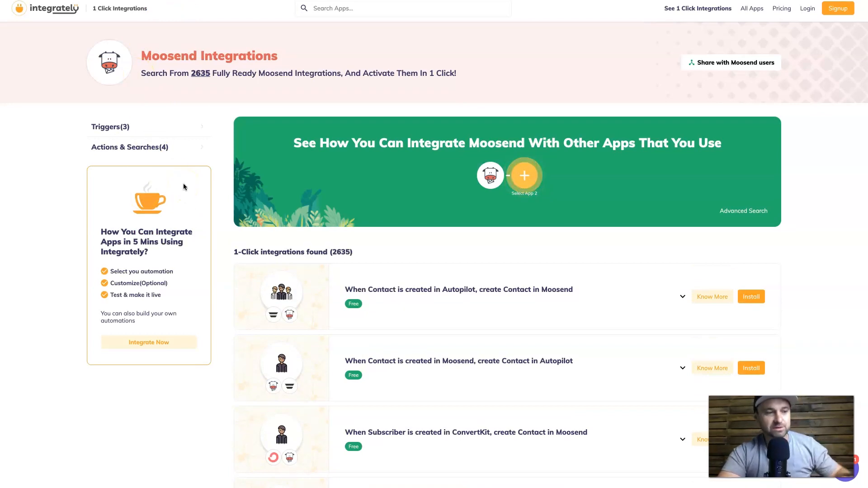
pyautogui.moveTo(335, 39)
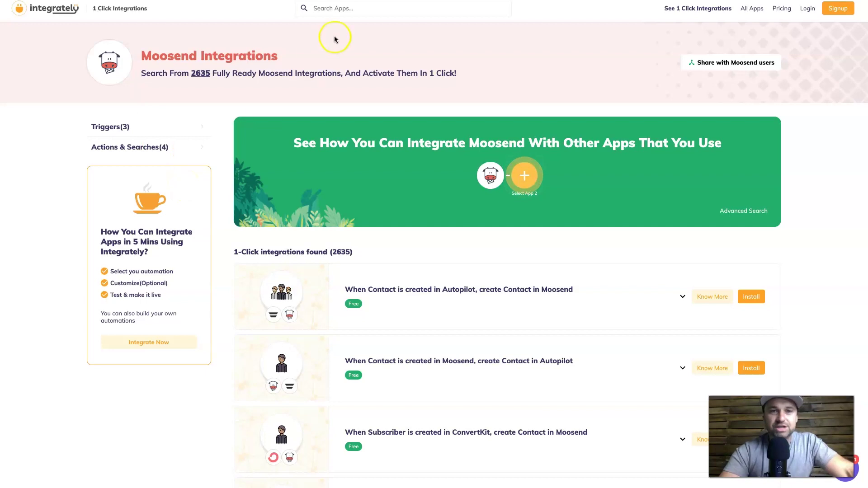
pyautogui.scroll(-3)
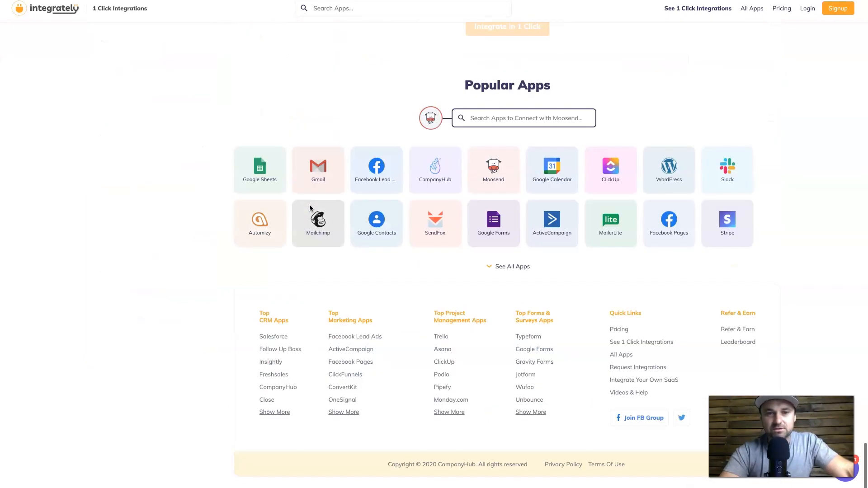
# - Browse the Moosend & Google Sheets integrations list from the Popular Apps grid
pyautogui.click(259, 169)
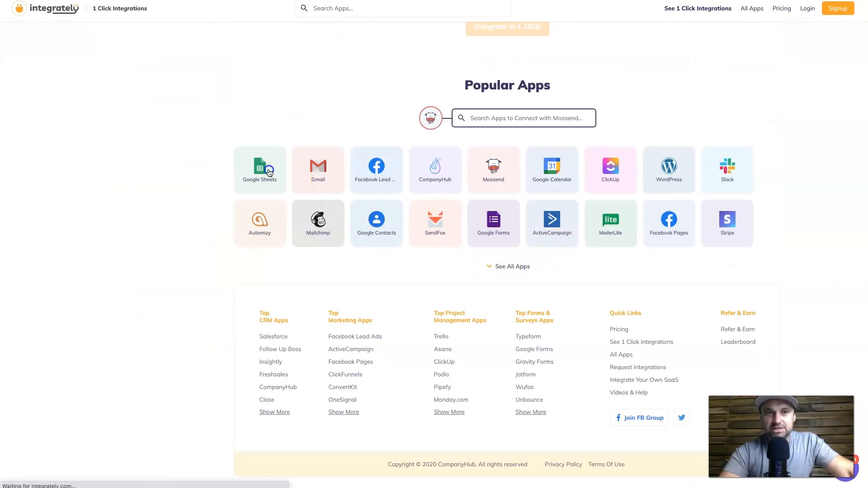
pyautogui.click(260, 169)
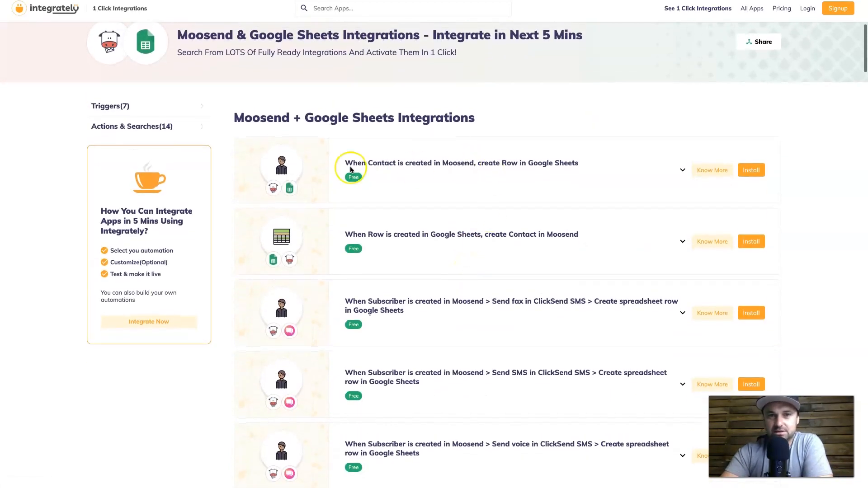
pyautogui.moveTo(536, 169)
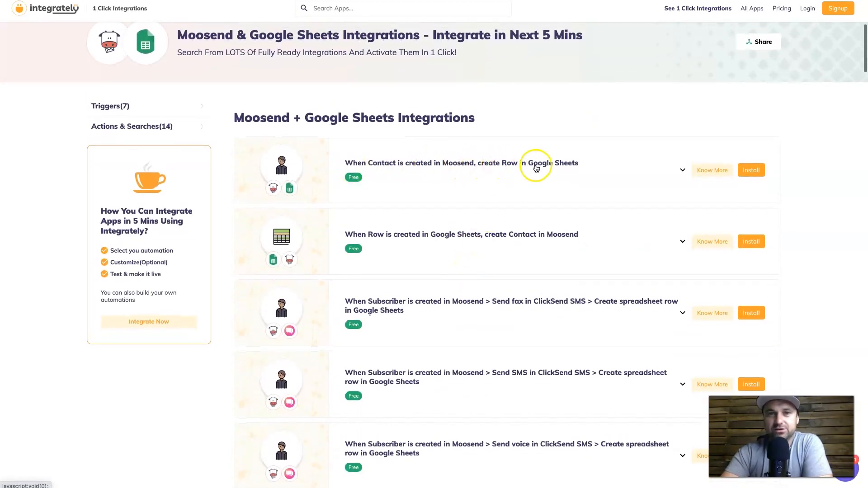
pyautogui.scroll(-3)
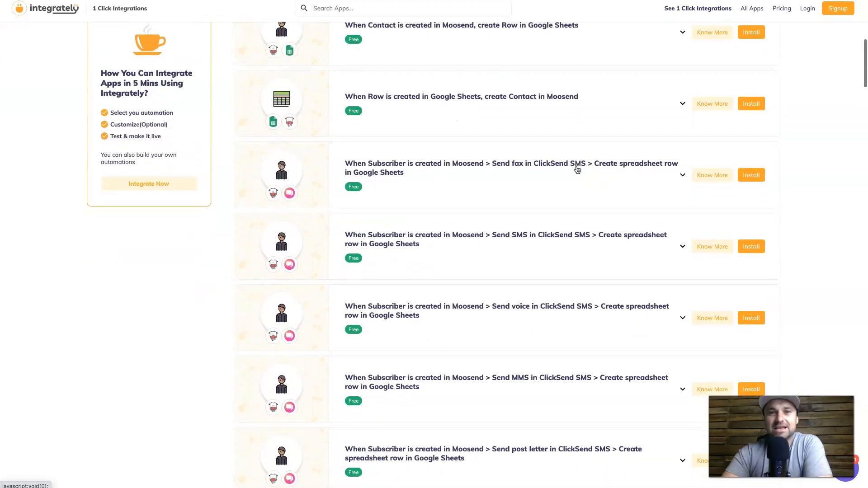
pyautogui.moveTo(535, 225)
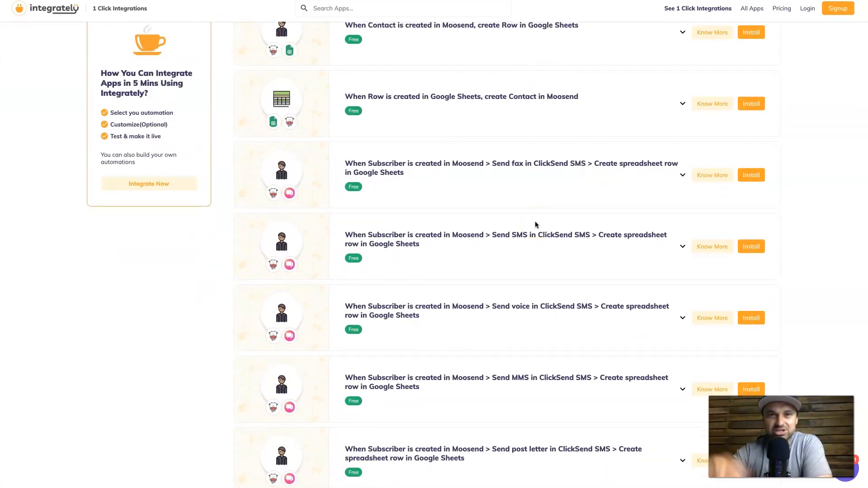
pyautogui.scroll(3)
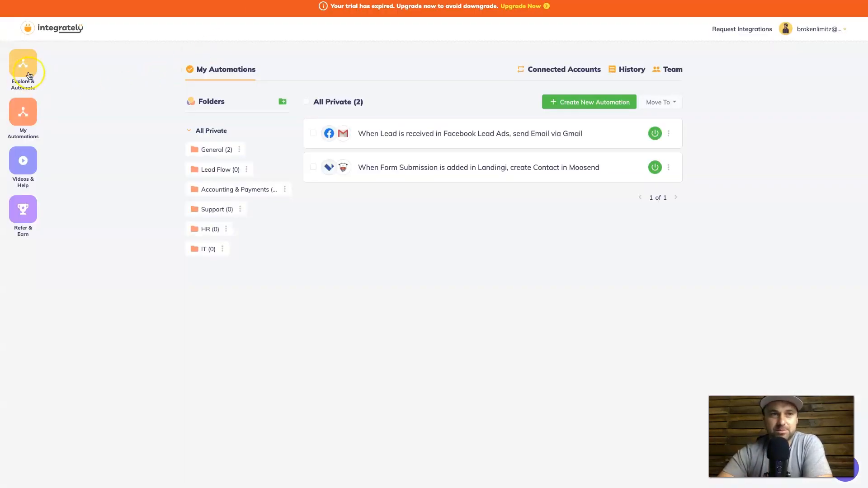
# - Start Explore & Automate, search 'face' and choose Facebook Lead Ads with Gmail
pyautogui.click(23, 66)
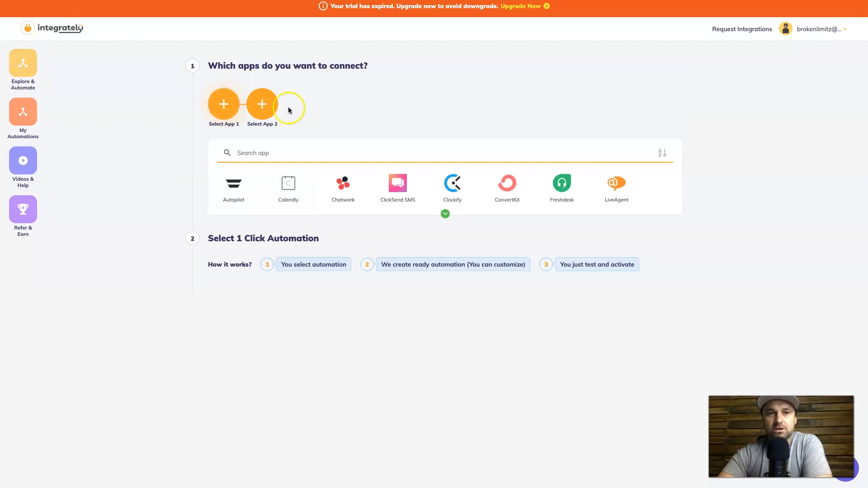
pyautogui.write('face')
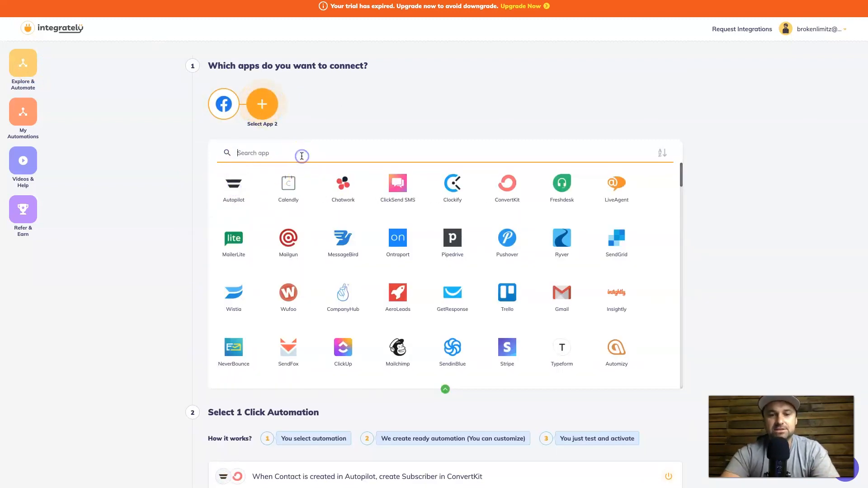
pyautogui.click(562, 292)
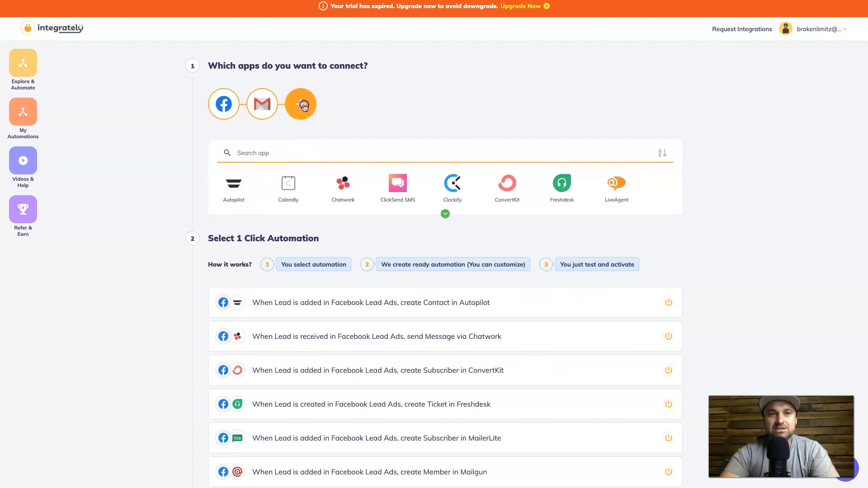
# - Add Google Sheets as the third app by searching 'goog'
pyautogui.click(300, 103)
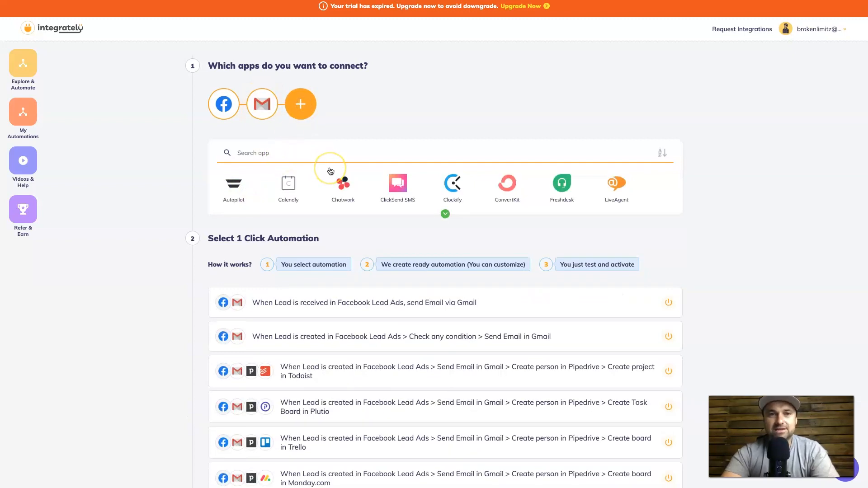
pyautogui.write('goog')
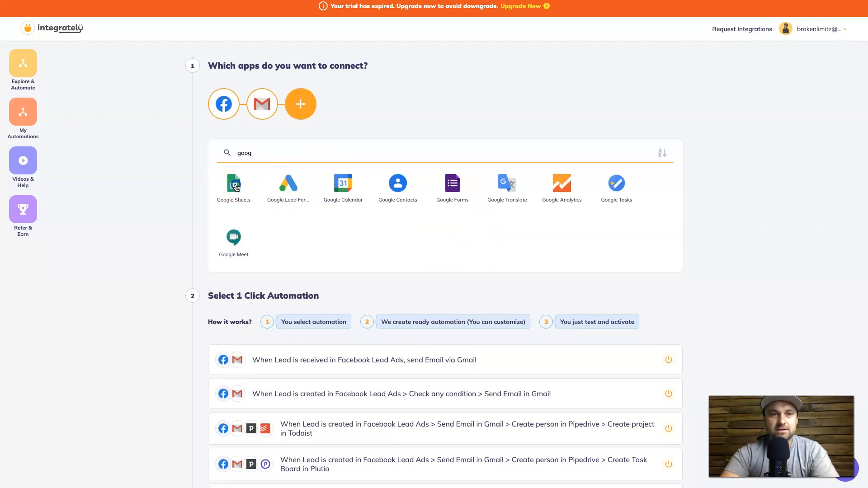
pyautogui.click(233, 185)
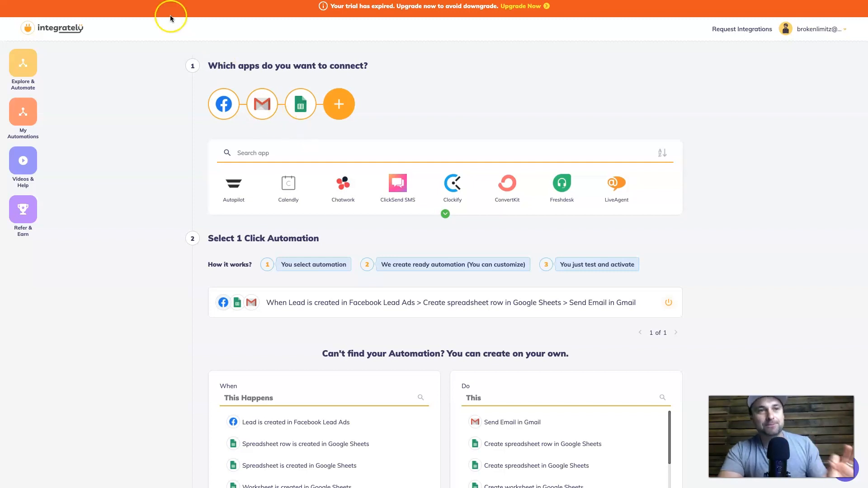
pyautogui.moveTo(171, 18)
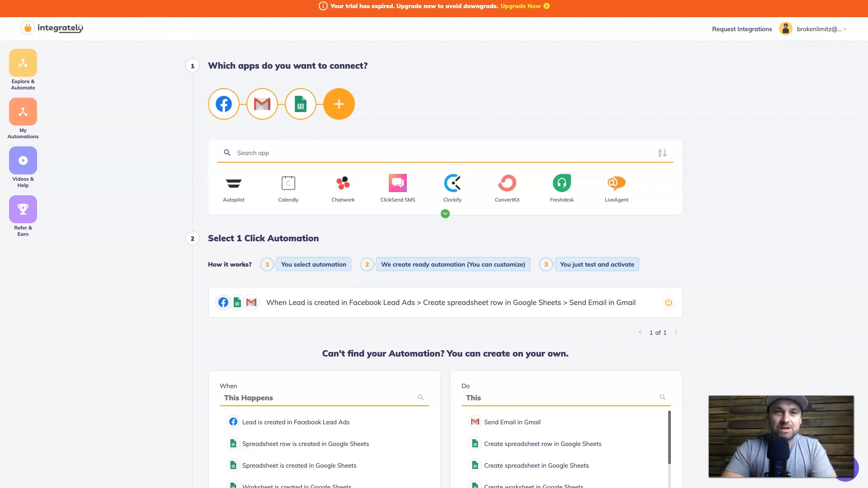